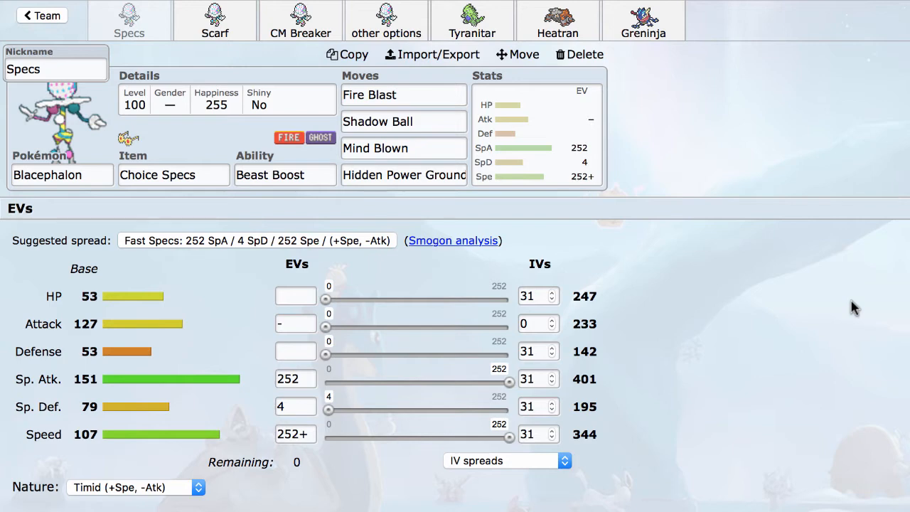
Review the details of Mind Blown, Fire Blast, Shadow Ball and Hidden Power Ground
{"action": "left_click", "coordinate": [403, 148]}
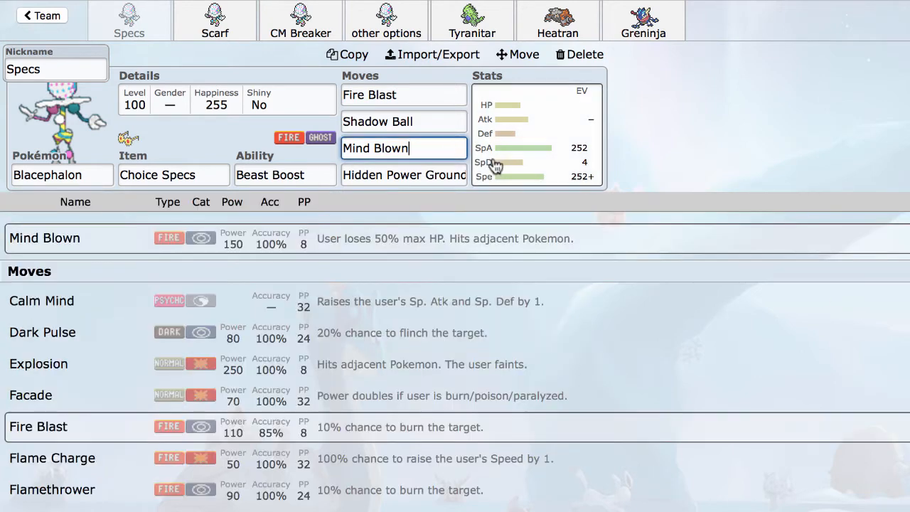
{"action": "mouse_move", "coordinate": [681, 135]}
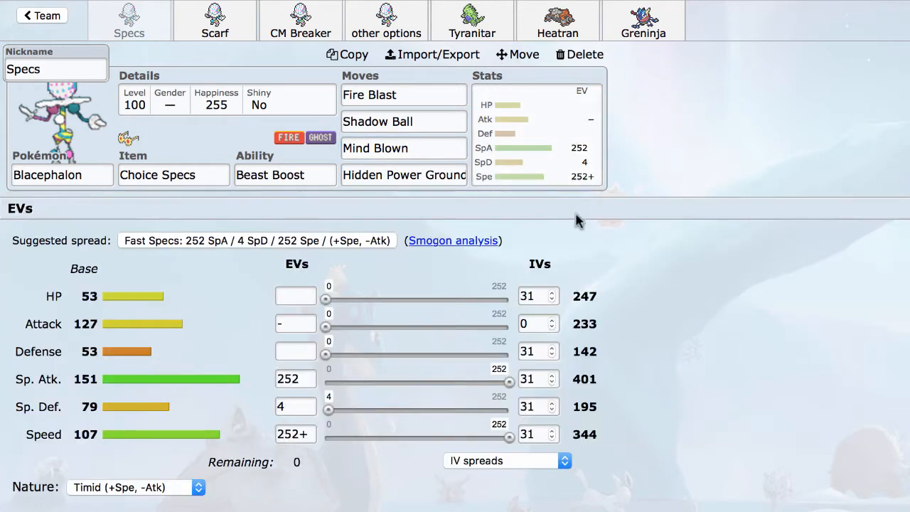
{"action": "mouse_move", "coordinate": [191, 375]}
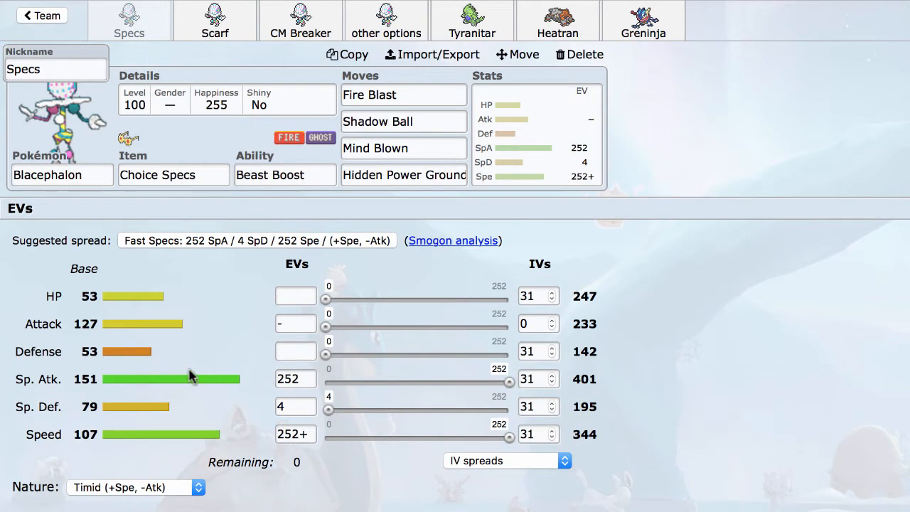
{"action": "mouse_move", "coordinate": [255, 309]}
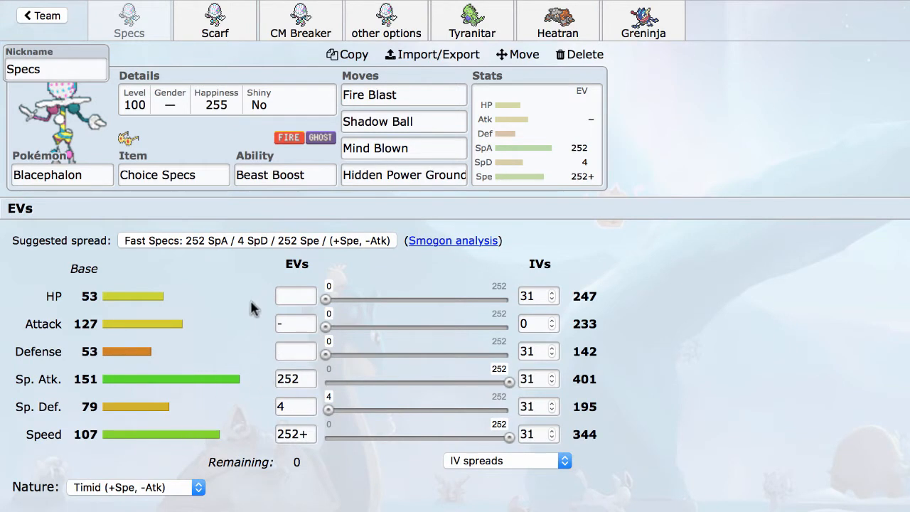
{"action": "left_click", "coordinate": [403, 95]}
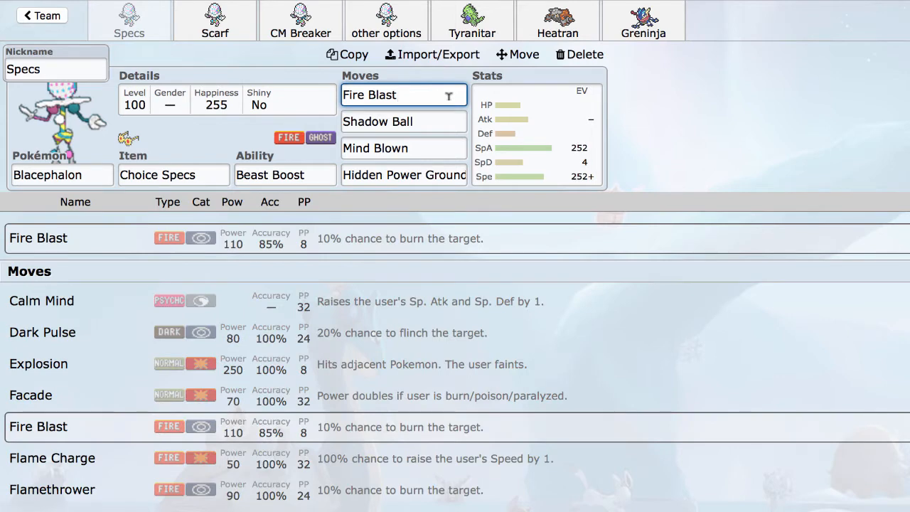
{"action": "left_click", "coordinate": [403, 121]}
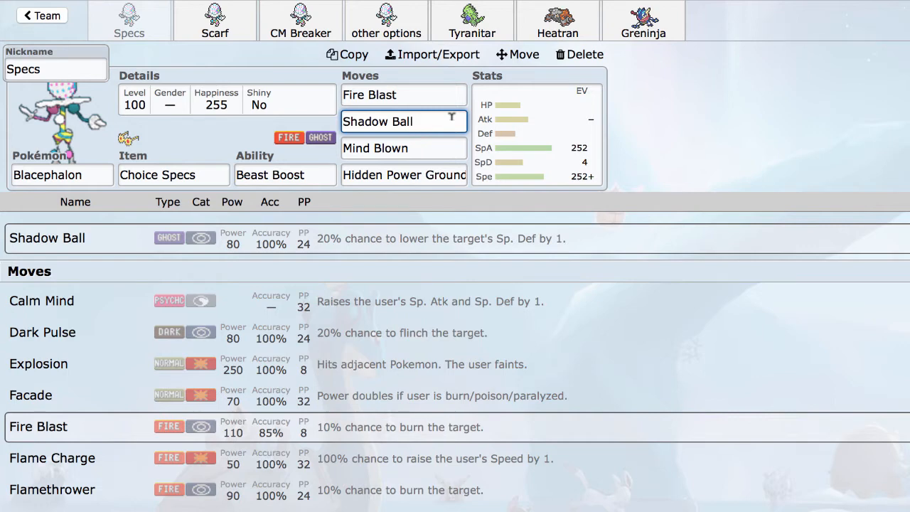
{"action": "left_click", "coordinate": [403, 148]}
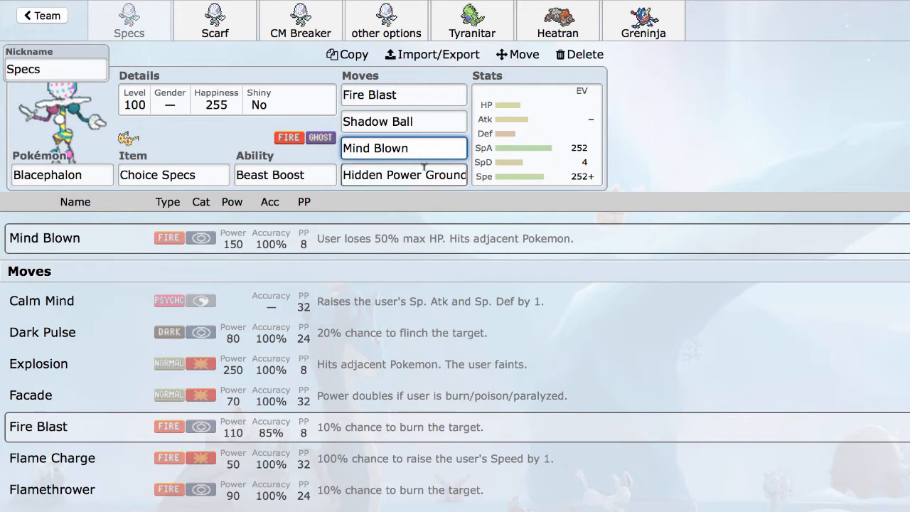
{"action": "left_click", "coordinate": [403, 175]}
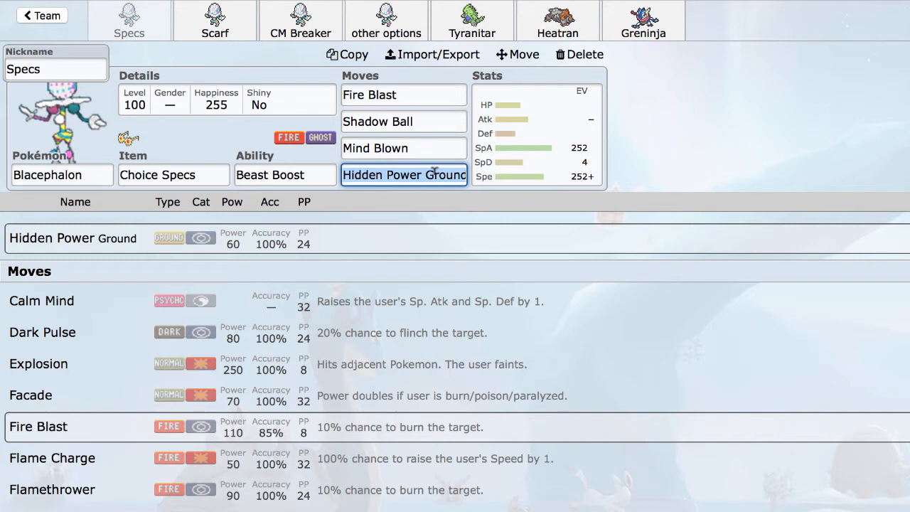
Try Hidden Power Grass and Ice, settle on Trick, then enter Flamethrower as third move
{"action": "type", "text": "gras"}
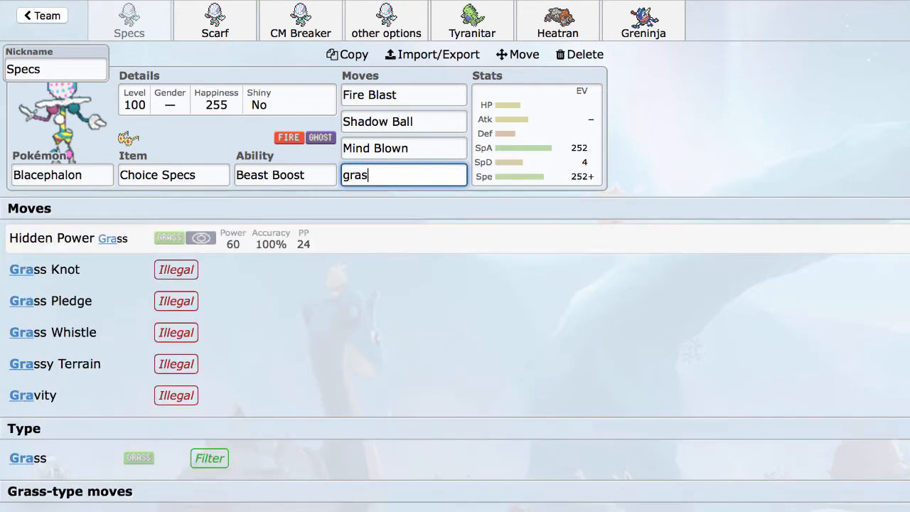
{"action": "left_click", "coordinate": [51, 238]}
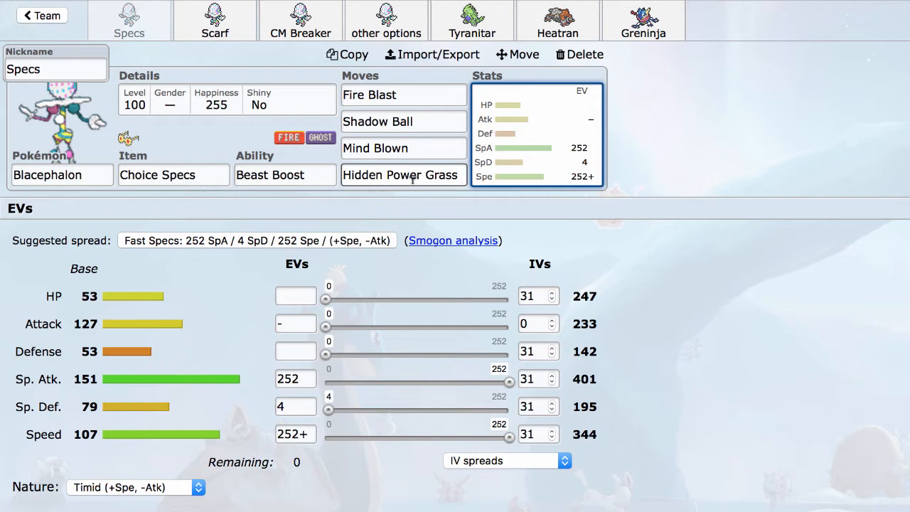
{"action": "type", "text": "ice"}
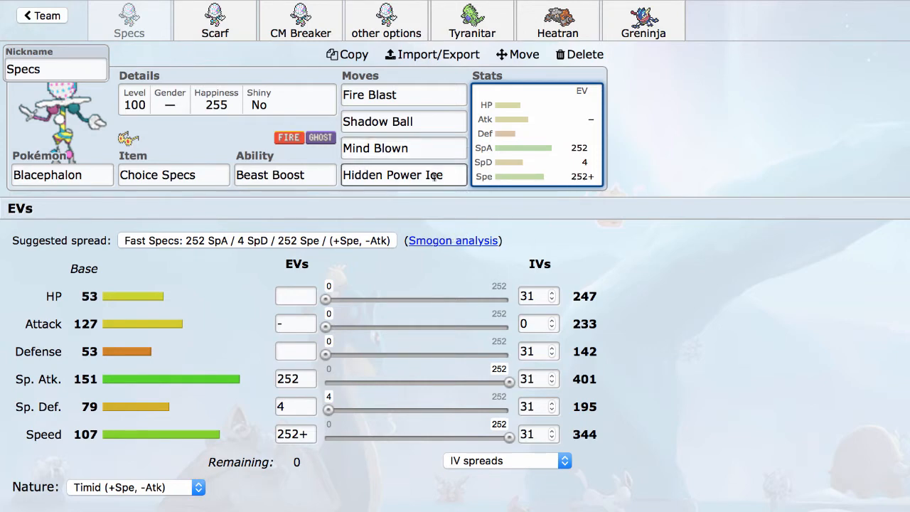
{"action": "type", "text": "trick"}
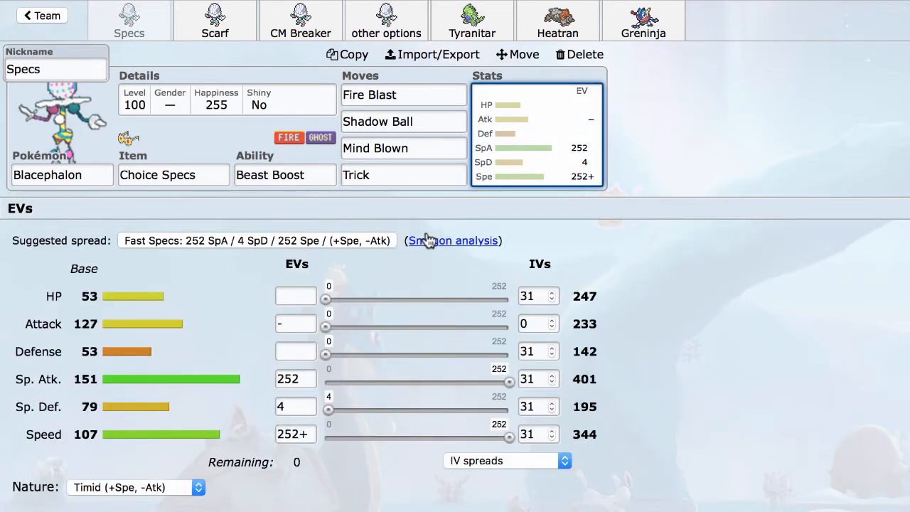
{"action": "left_click", "coordinate": [403, 148]}
{"action": "type", "text": "Trick"}
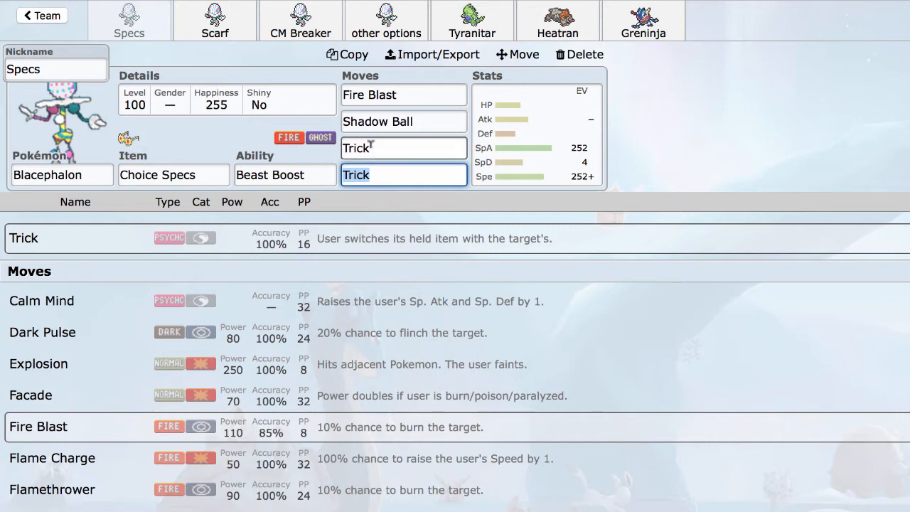
{"action": "type", "text": "flamethrower"}
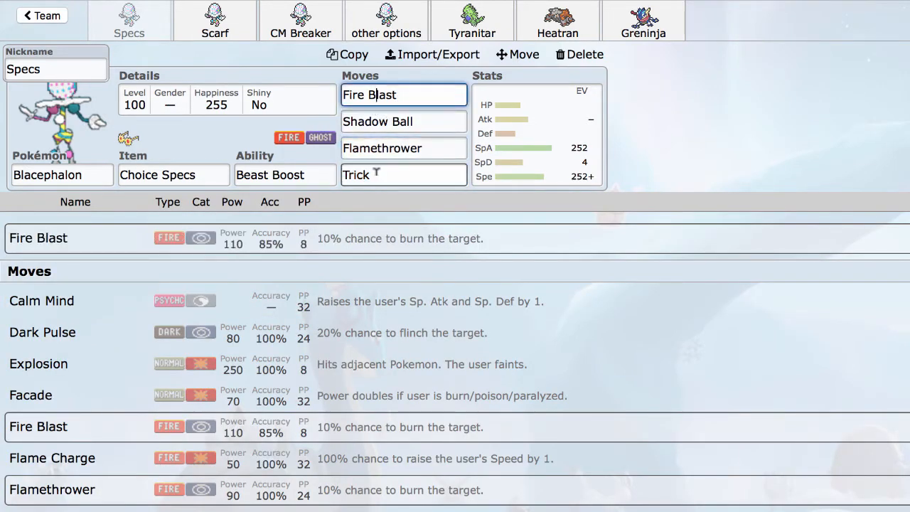
{"action": "left_click", "coordinate": [403, 175]}
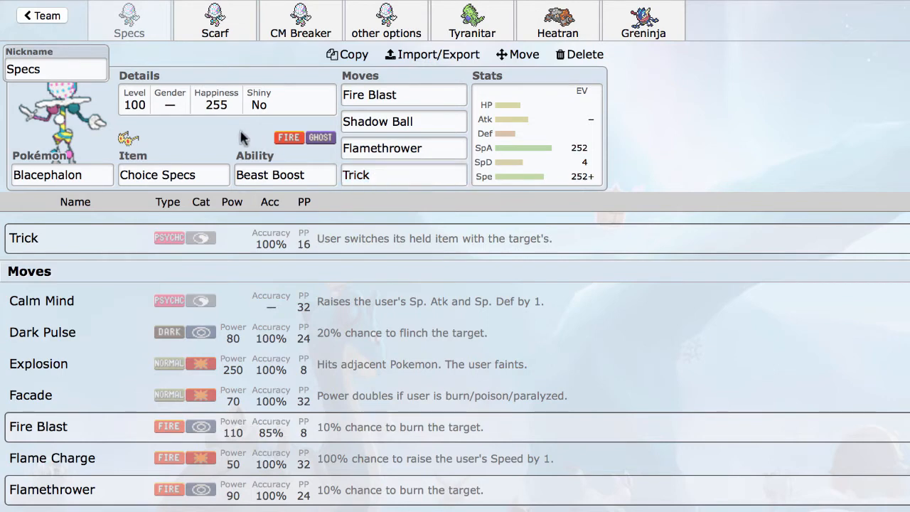
{"action": "left_click", "coordinate": [403, 148]}
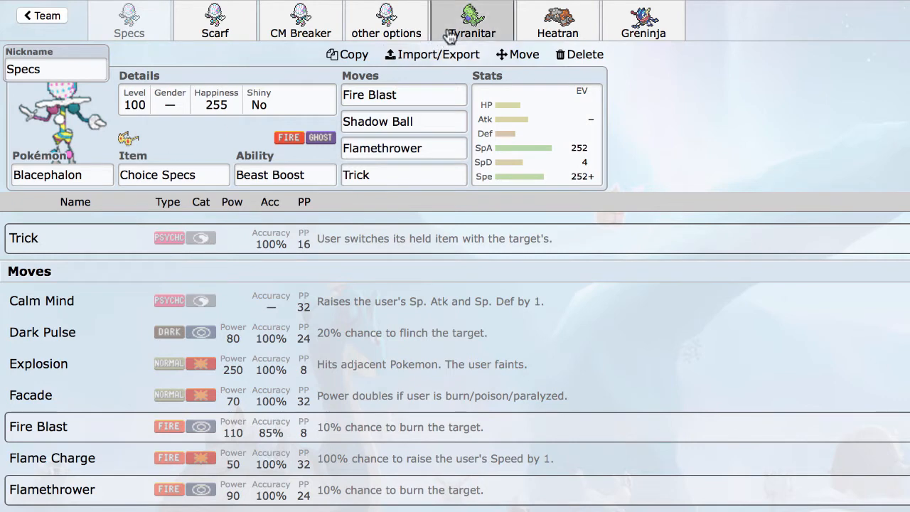
{"action": "left_click", "coordinate": [471, 19]}
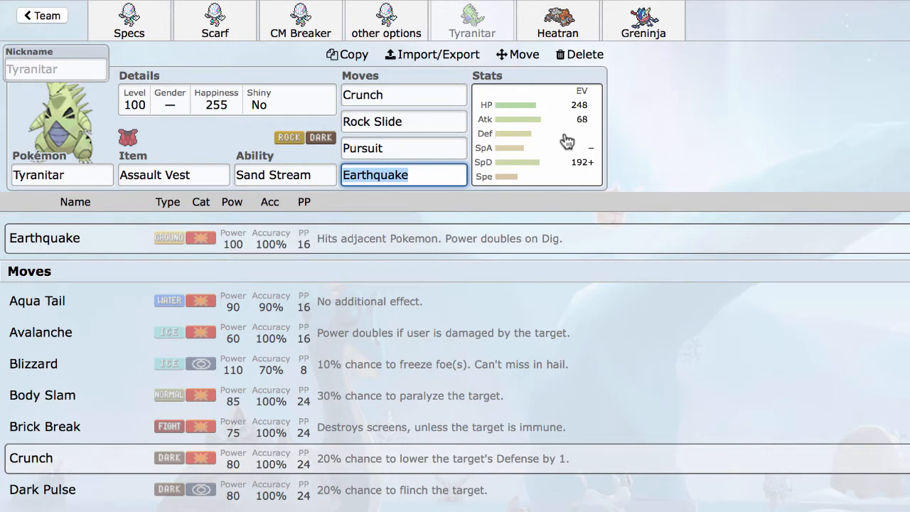
{"action": "left_click", "coordinate": [129, 20]}
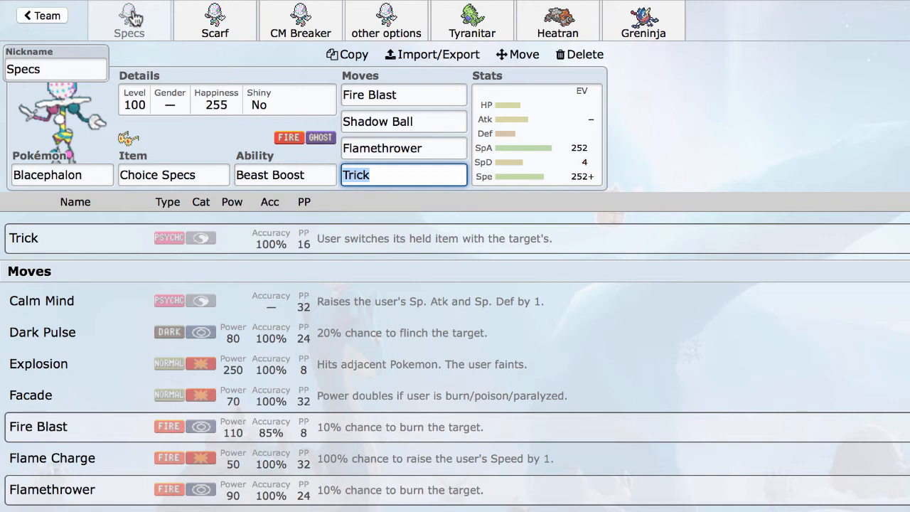
{"action": "mouse_move", "coordinate": [135, 14]}
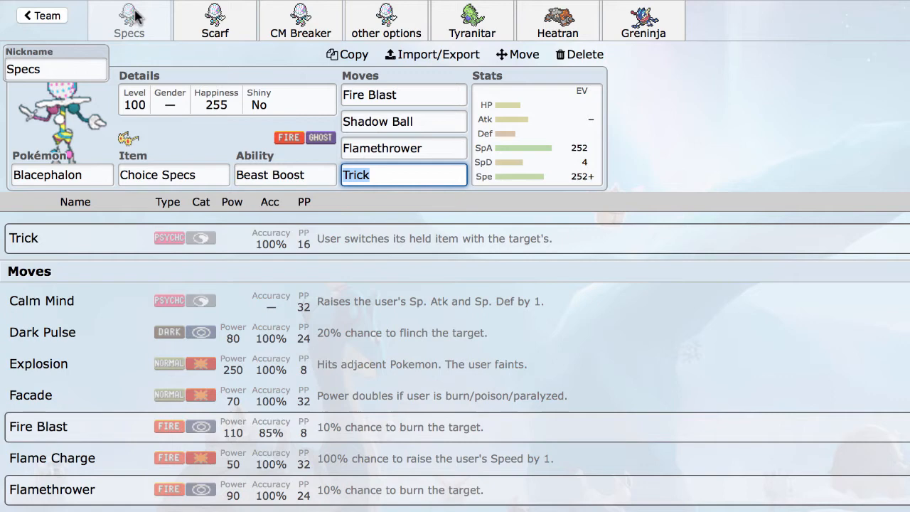
{"action": "mouse_move", "coordinate": [284, 51]}
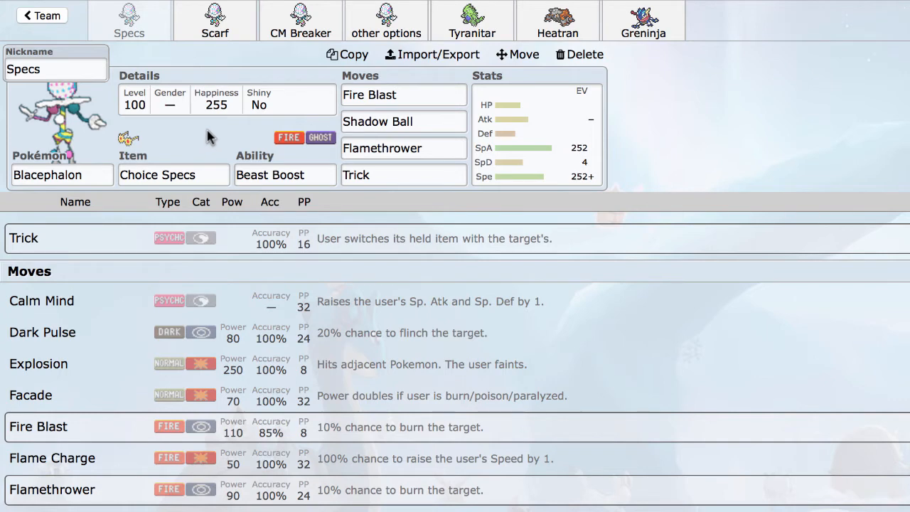
{"action": "mouse_move", "coordinate": [432, 54]}
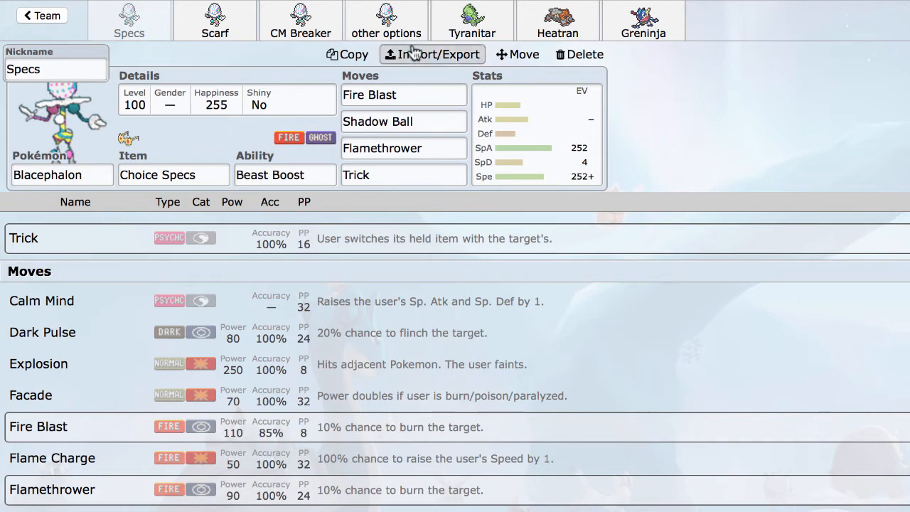
{"action": "left_click", "coordinate": [471, 20]}
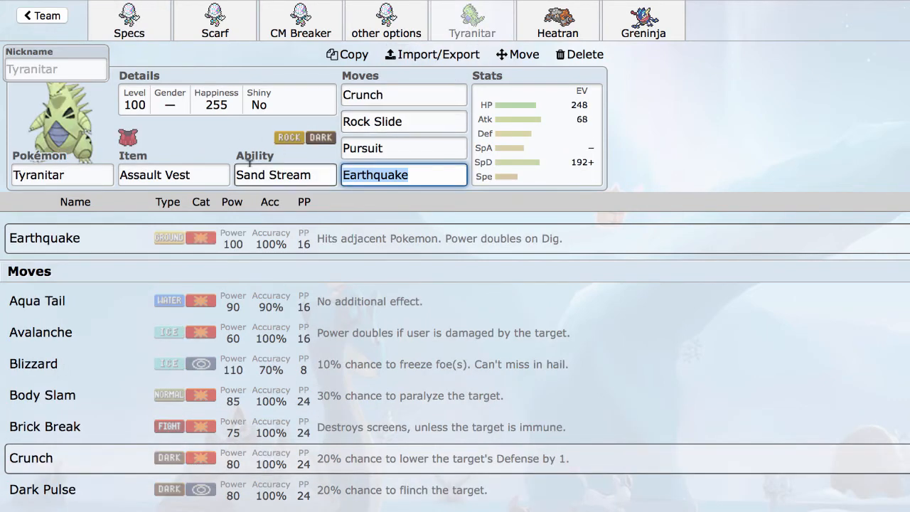
{"action": "mouse_move", "coordinate": [220, 130]}
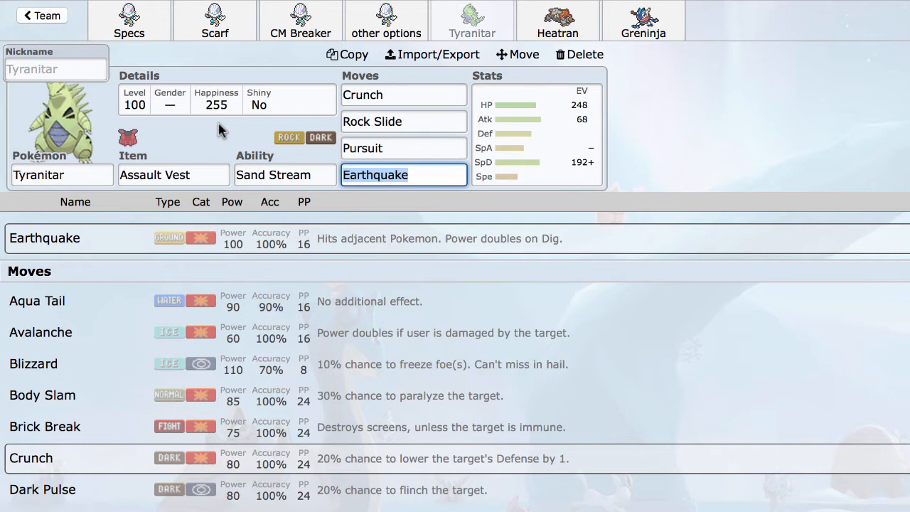
{"action": "mouse_move", "coordinate": [228, 127]}
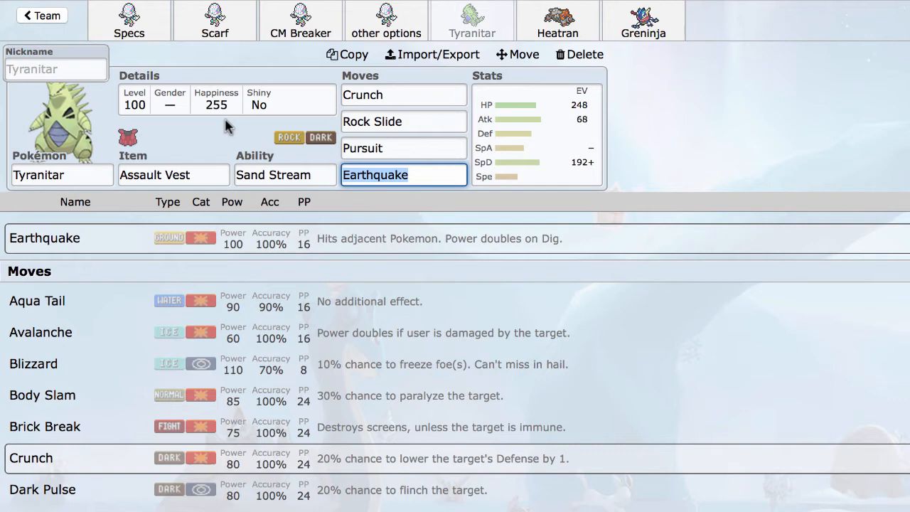
{"action": "left_click", "coordinate": [129, 20]}
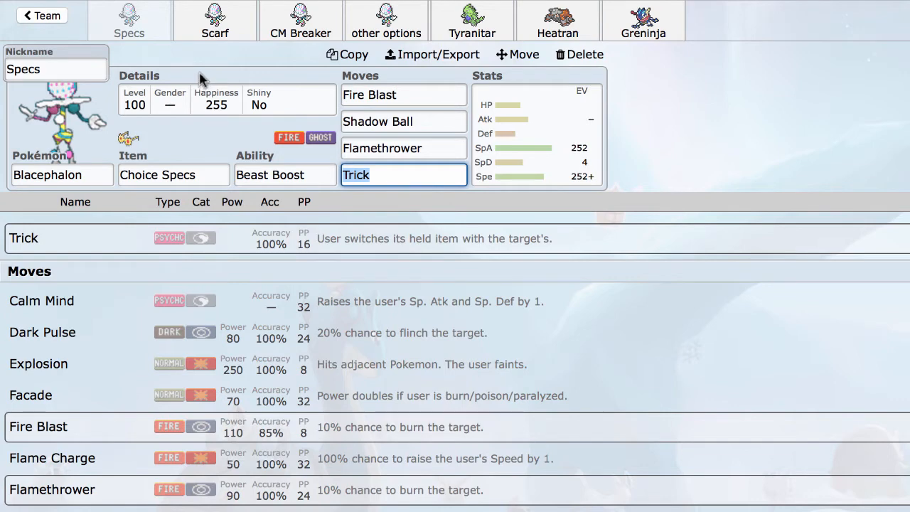
Open the Scarf Blacephalon set, review Shadow Ball, Fire Blast and Trick, and show its EVs and nature
{"action": "left_click", "coordinate": [215, 19]}
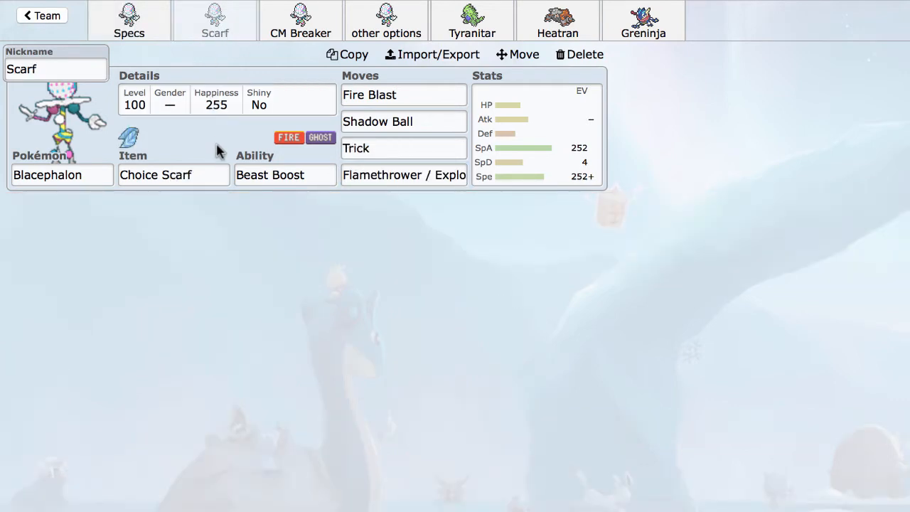
{"action": "mouse_move", "coordinate": [670, 153]}
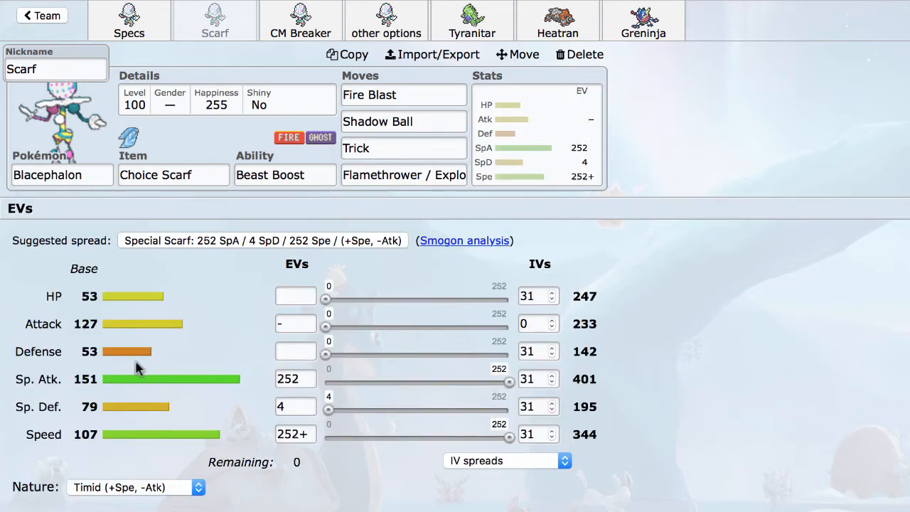
{"action": "mouse_move", "coordinate": [46, 382]}
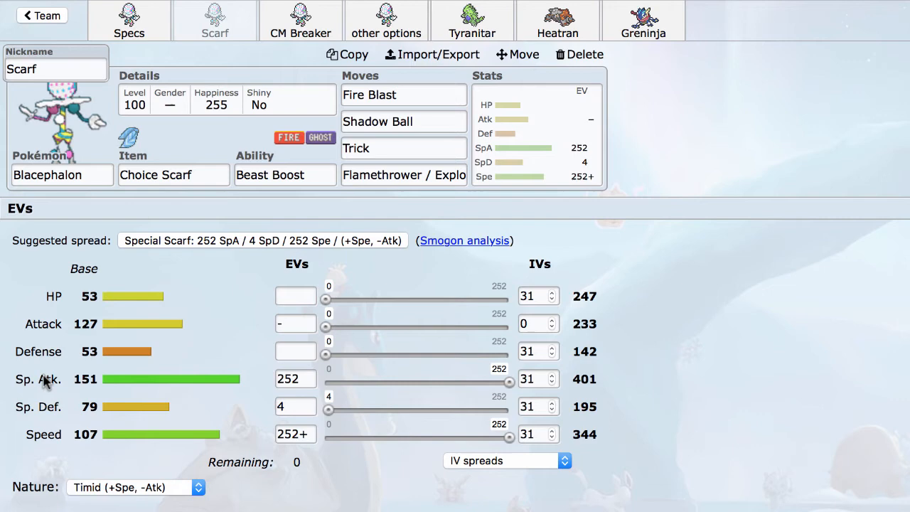
{"action": "mouse_move", "coordinate": [222, 355]}
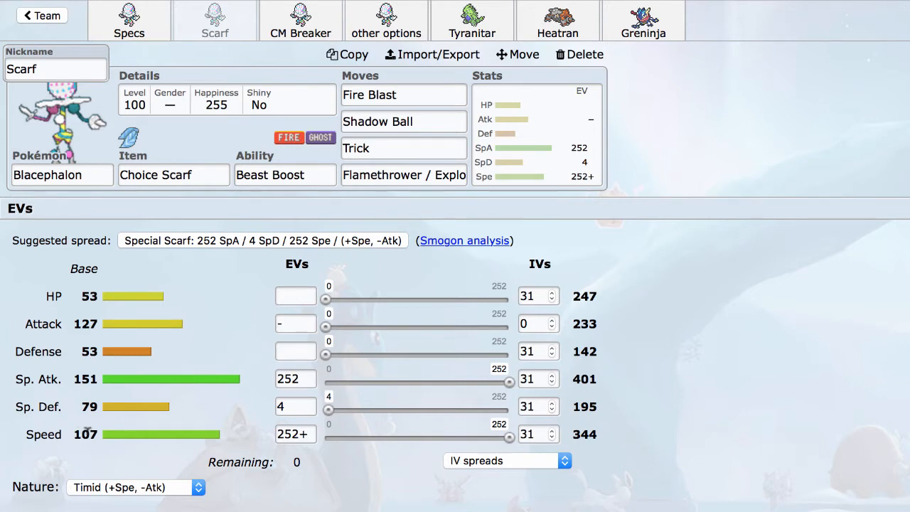
{"action": "left_click", "coordinate": [403, 121]}
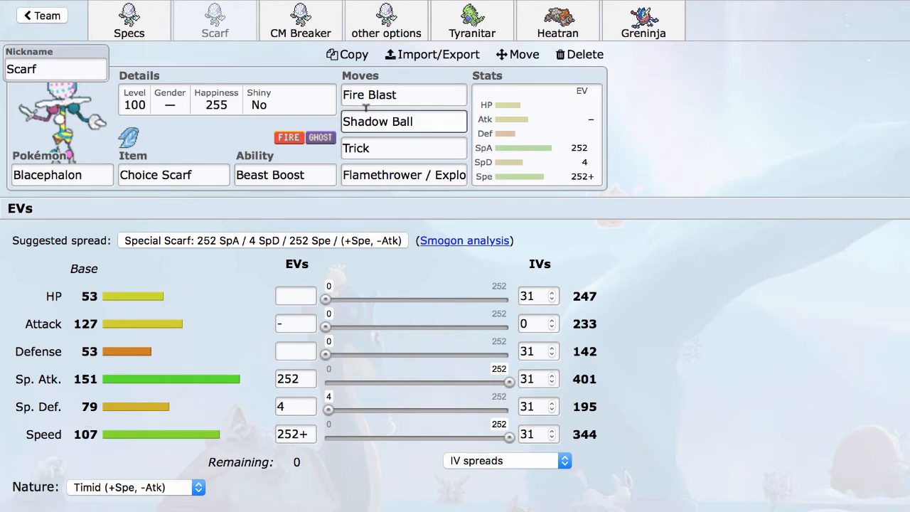
{"action": "left_click", "coordinate": [403, 94]}
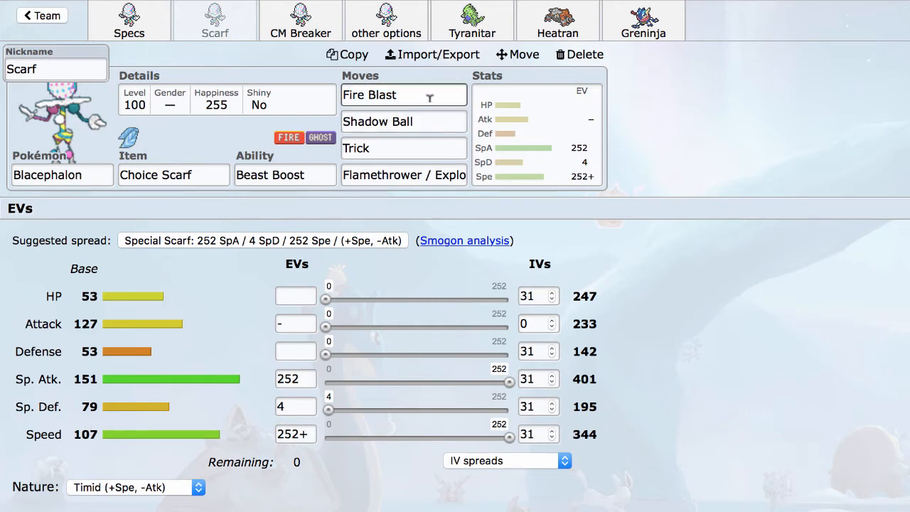
{"action": "left_click", "coordinate": [403, 95]}
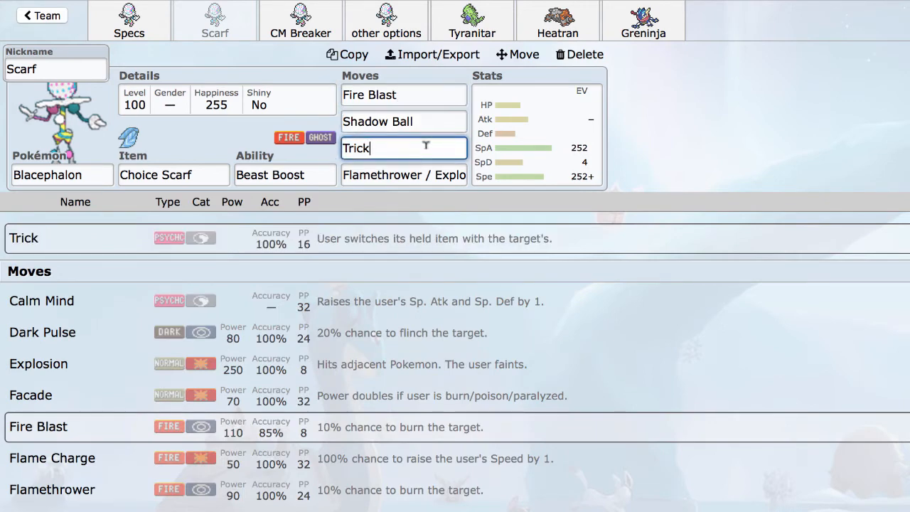
{"action": "left_click", "coordinate": [403, 175]}
{"action": "type", "text": "-"}
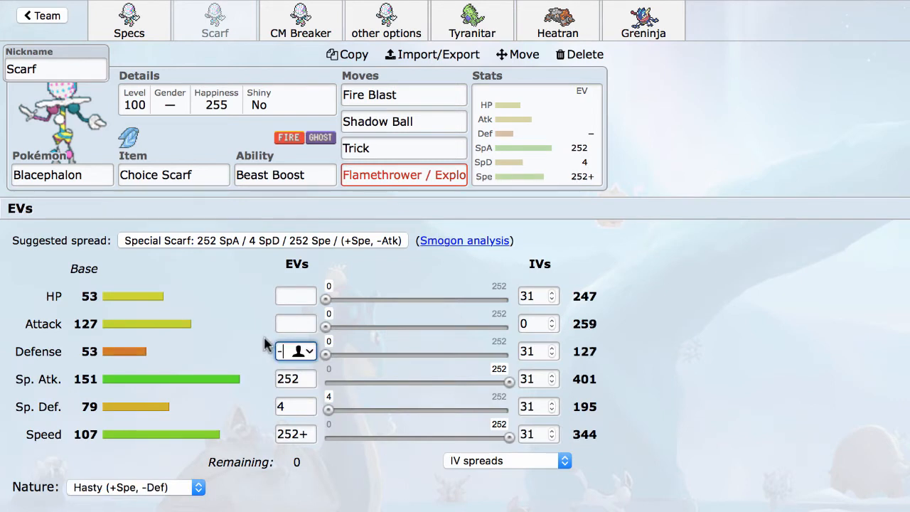
Set the Scarf set's nature to Naive, keep Trick, and open the CM Breaker set
{"action": "left_click", "coordinate": [295, 406]}
{"action": "type", "text": "-"}
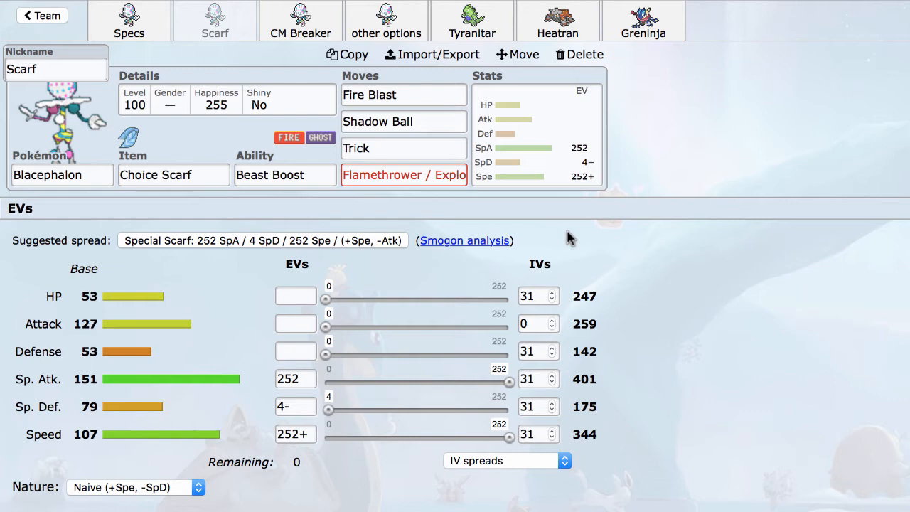
{"action": "mouse_move", "coordinate": [594, 244]}
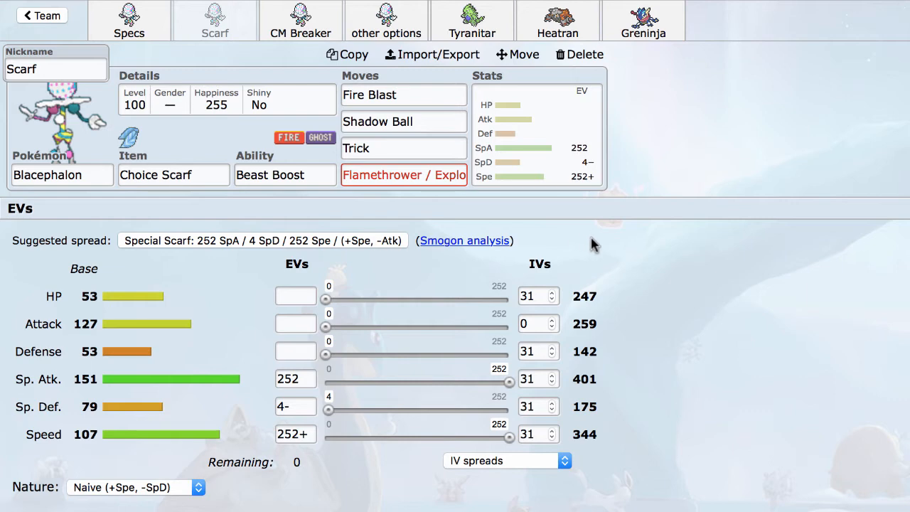
{"action": "mouse_move", "coordinate": [123, 199]}
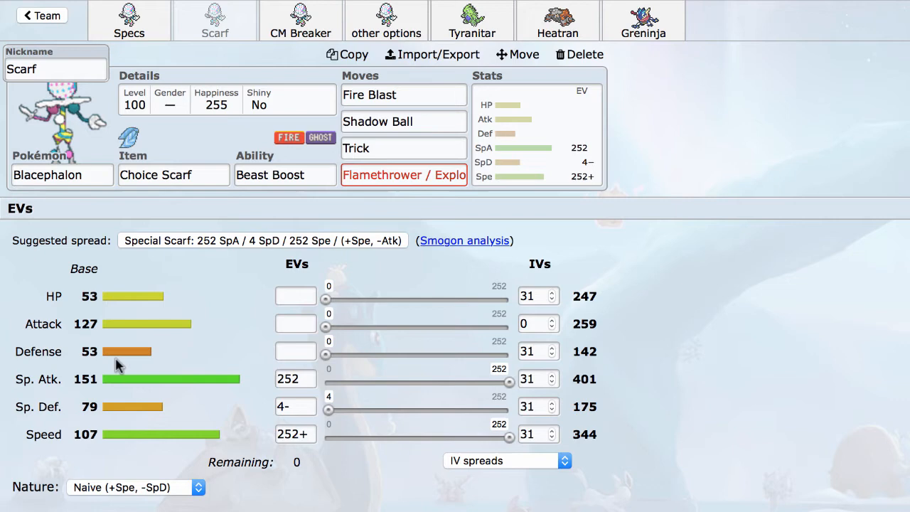
{"action": "mouse_move", "coordinate": [60, 409]}
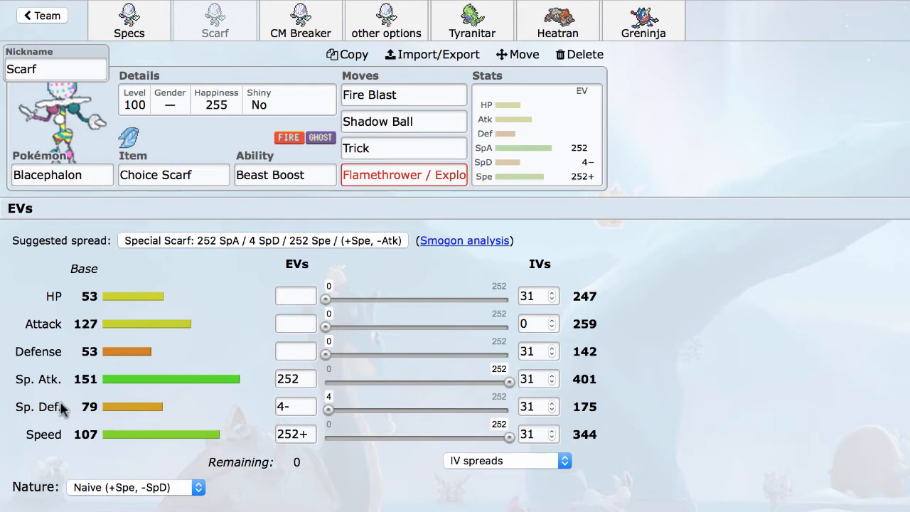
{"action": "mouse_move", "coordinate": [408, 174]}
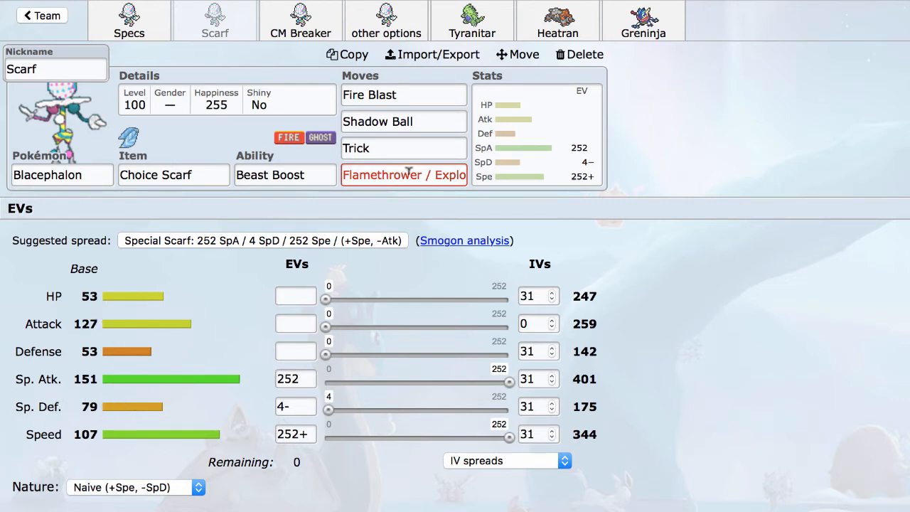
{"action": "left_click", "coordinate": [404, 175]}
{"action": "type", "text": "tri"}
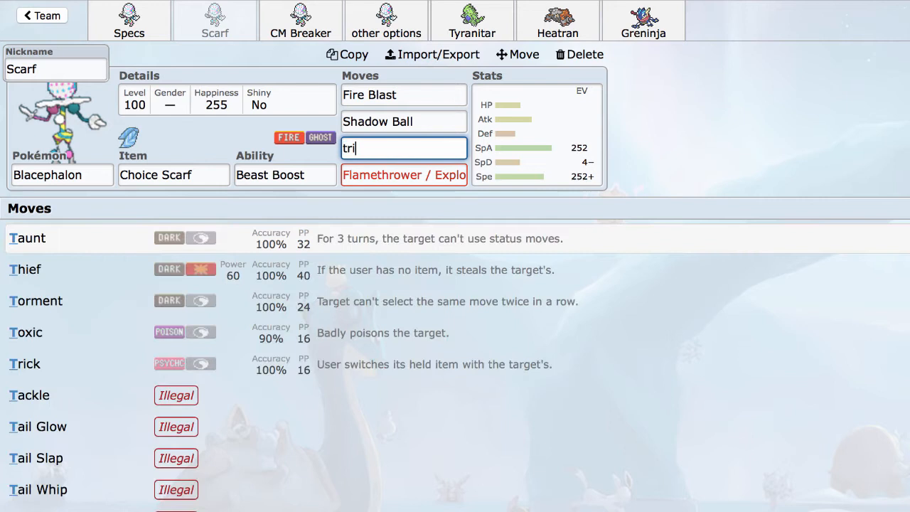
{"action": "left_click", "coordinate": [25, 239]}
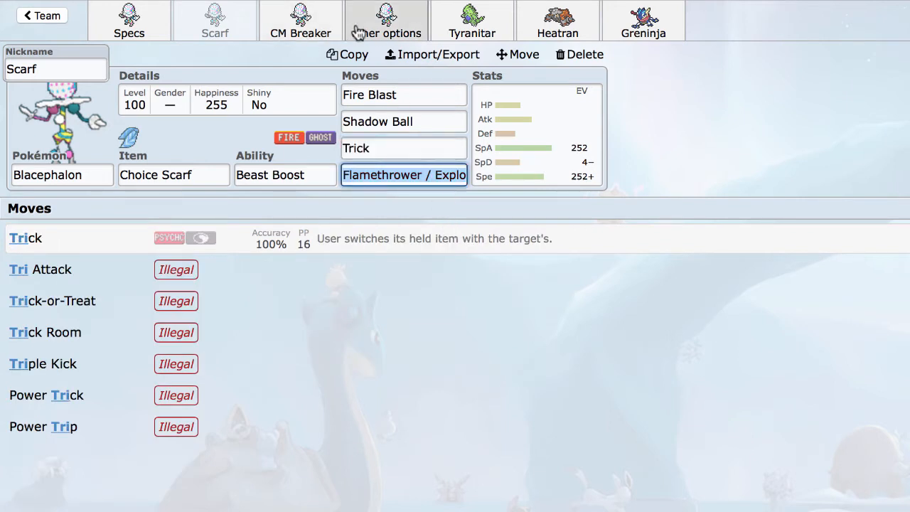
{"action": "left_click", "coordinate": [300, 20]}
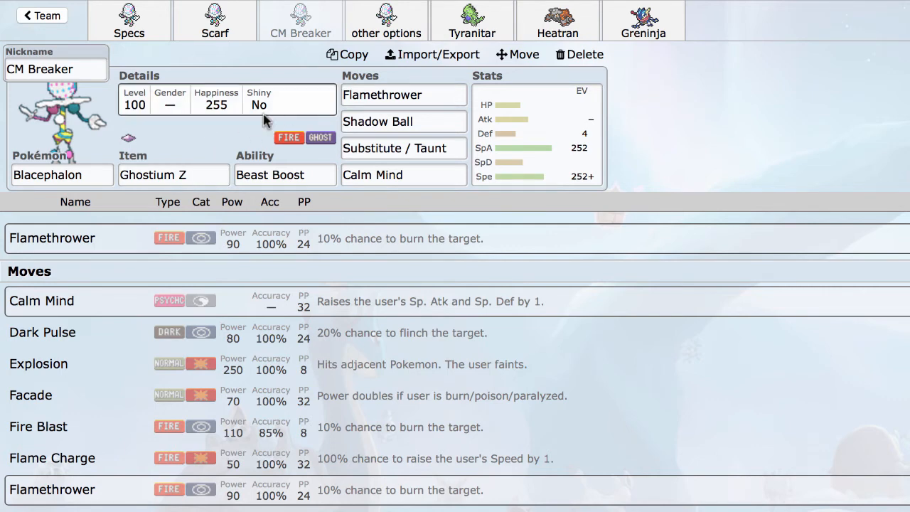
{"action": "mouse_move", "coordinate": [269, 131]}
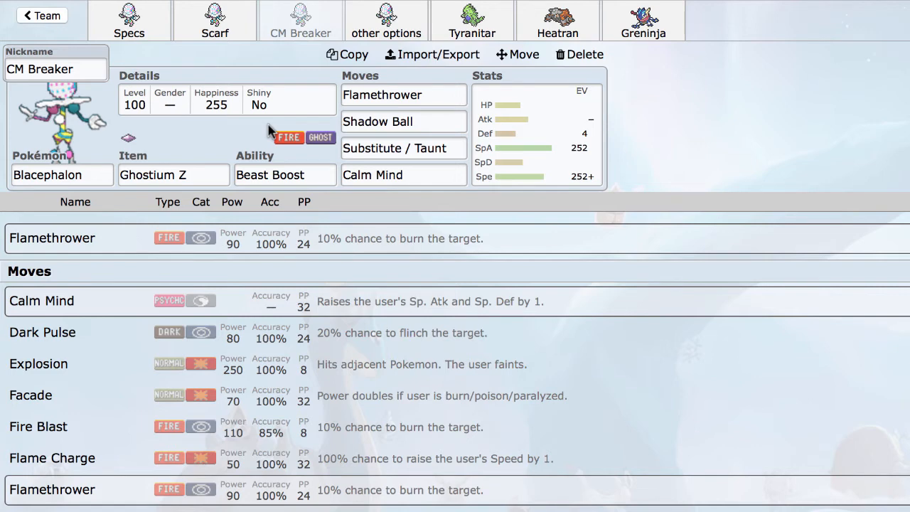
{"action": "mouse_move", "coordinate": [228, 141]}
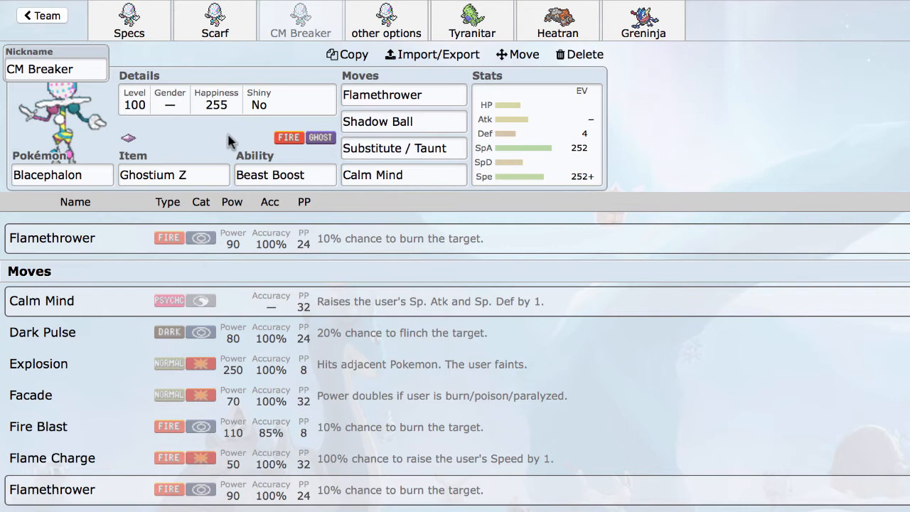
{"action": "mouse_move", "coordinate": [226, 134]}
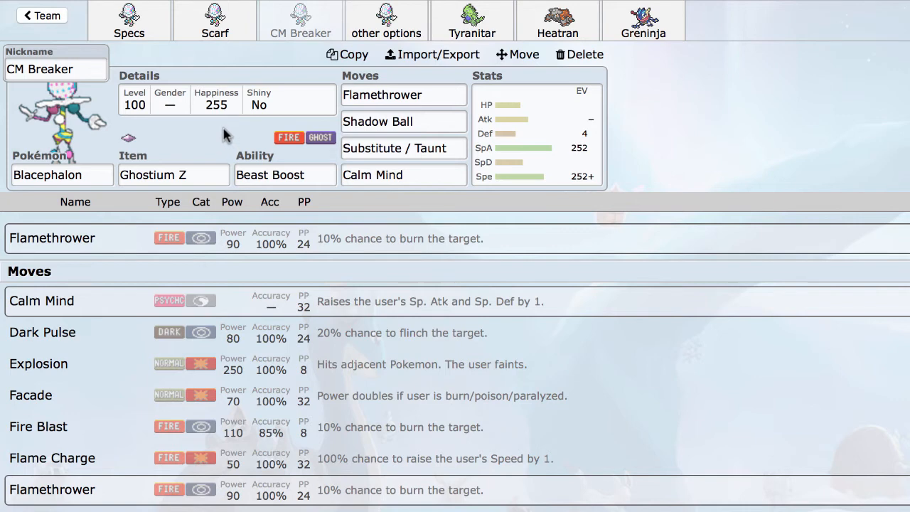
{"action": "left_click", "coordinate": [404, 121]}
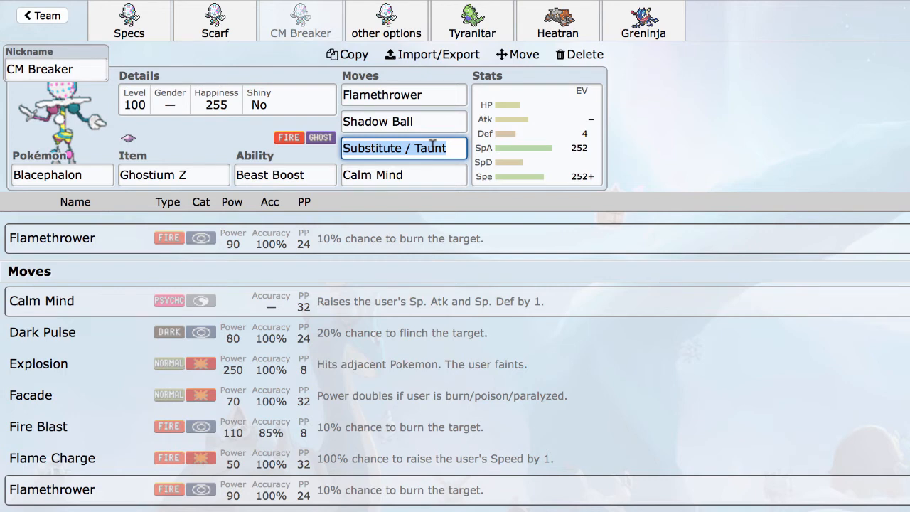
{"action": "mouse_move", "coordinate": [245, 147]}
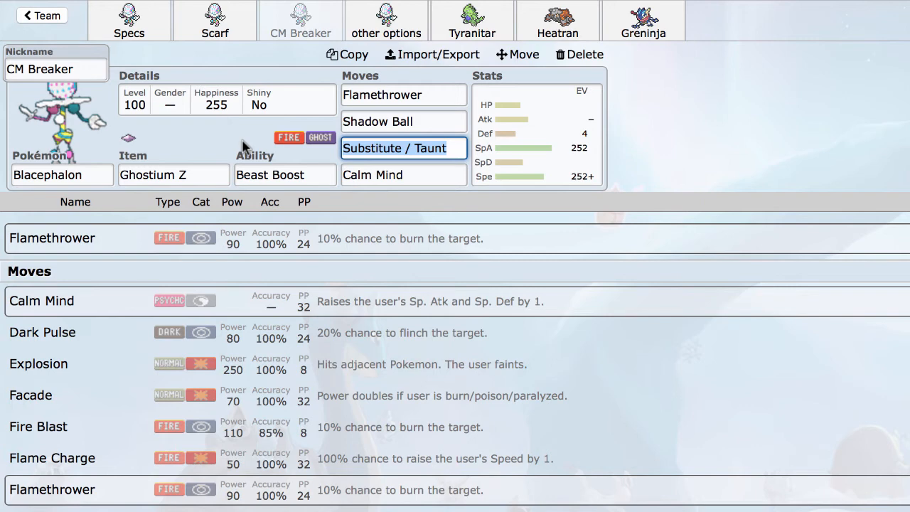
Review Knock Off, Will-O-Wisp, Psyshock and Sunny Day on the other options set, briefly checking Tyranitar
{"action": "left_click", "coordinate": [386, 20]}
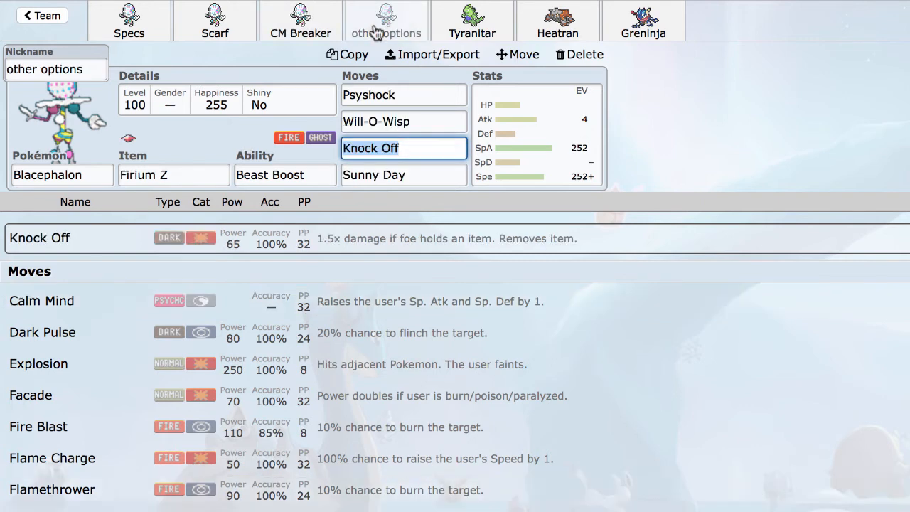
{"action": "mouse_move", "coordinate": [695, 130]}
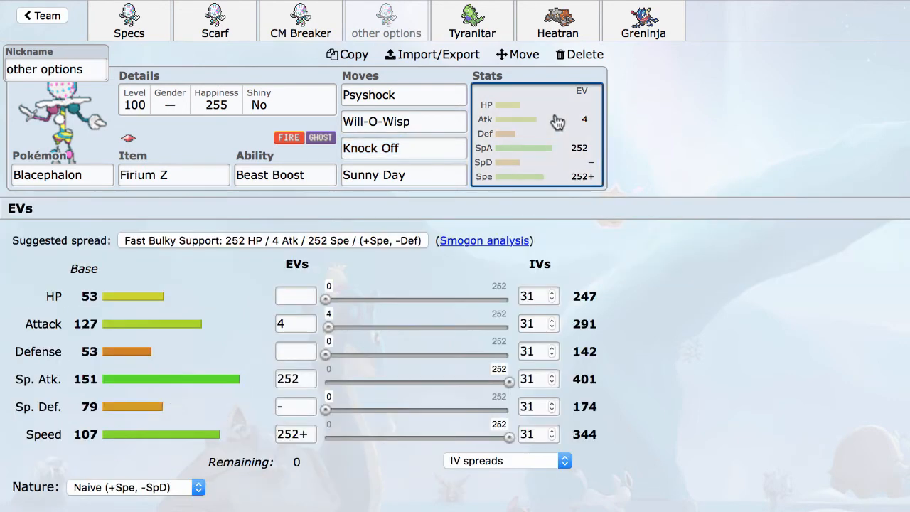
{"action": "left_click", "coordinate": [403, 148]}
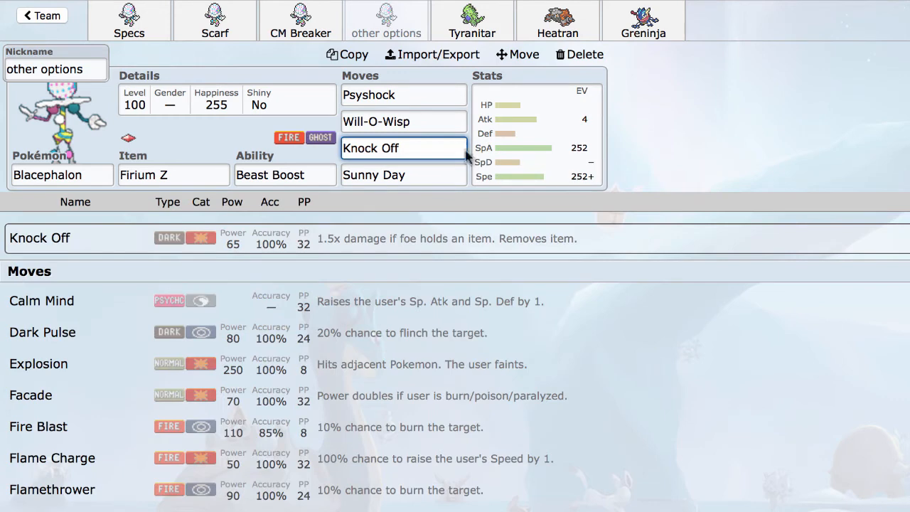
{"action": "mouse_move", "coordinate": [508, 170]}
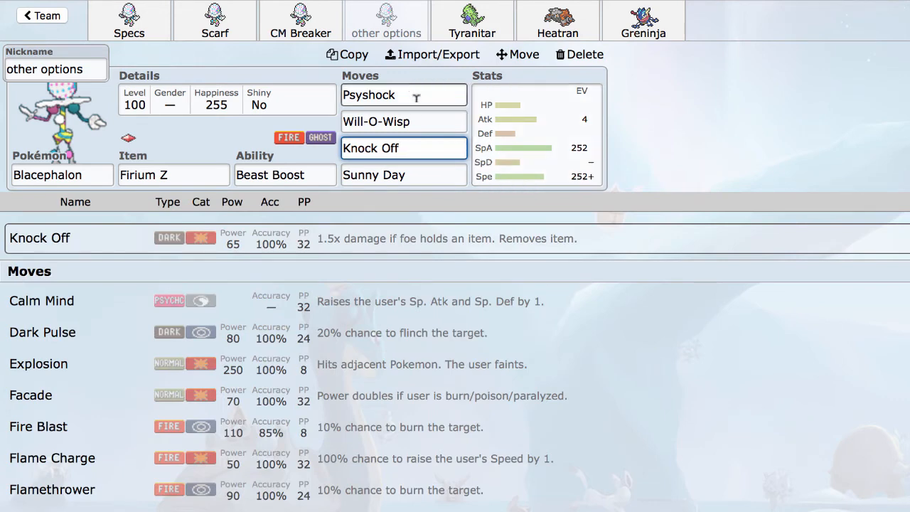
{"action": "left_click", "coordinate": [404, 121]}
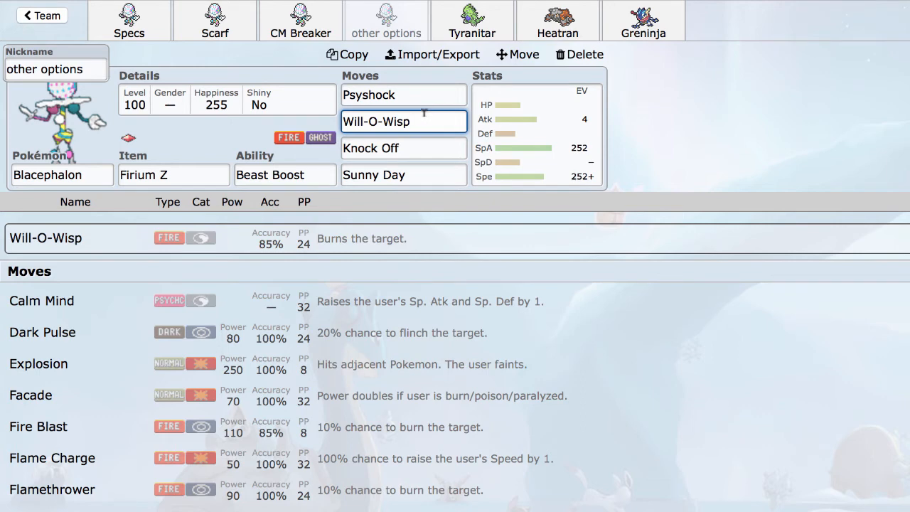
{"action": "left_click", "coordinate": [403, 95]}
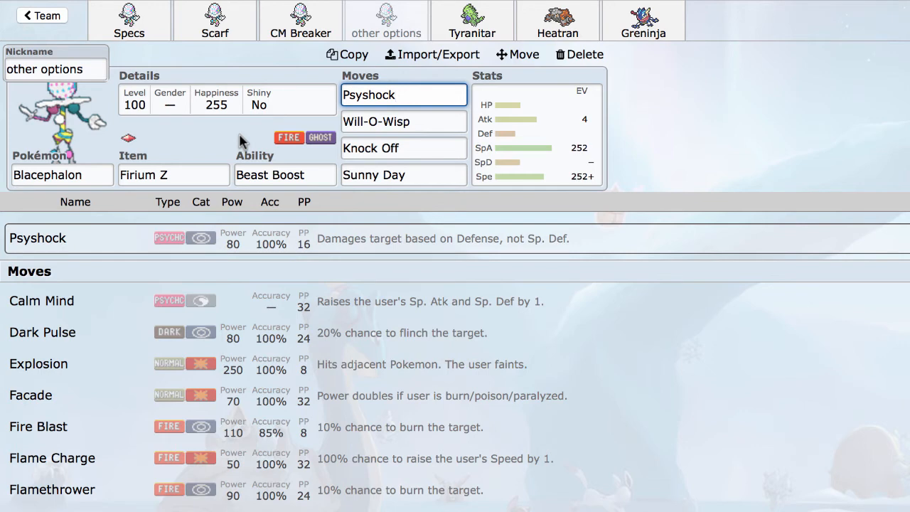
{"action": "left_click", "coordinate": [403, 174]}
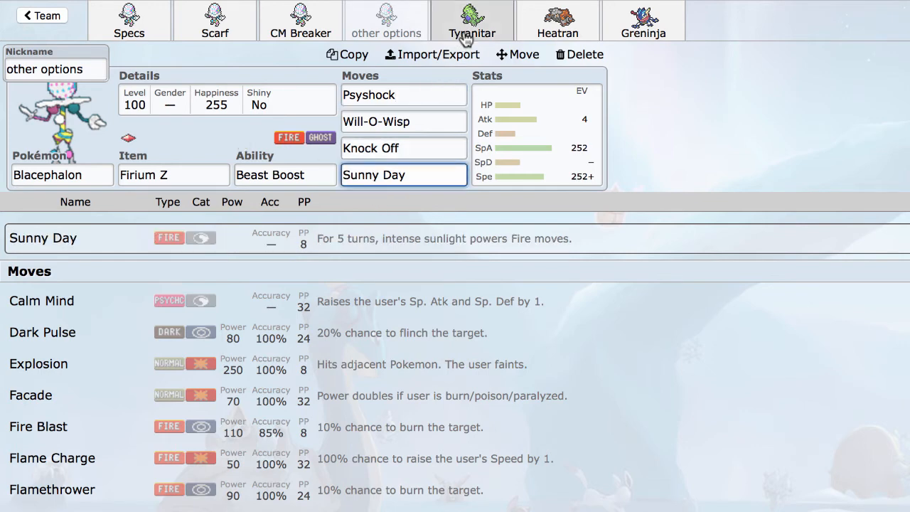
{"action": "mouse_move", "coordinate": [472, 18]}
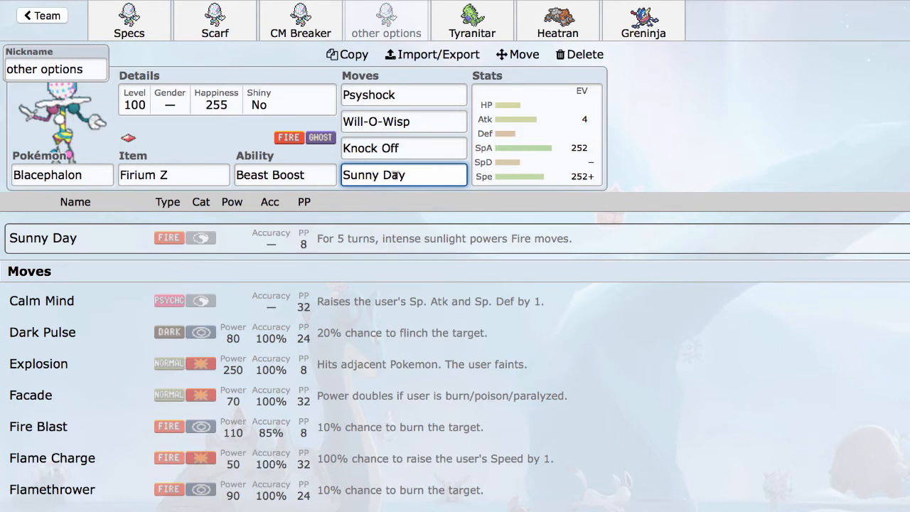
{"action": "mouse_move", "coordinate": [456, 77]}
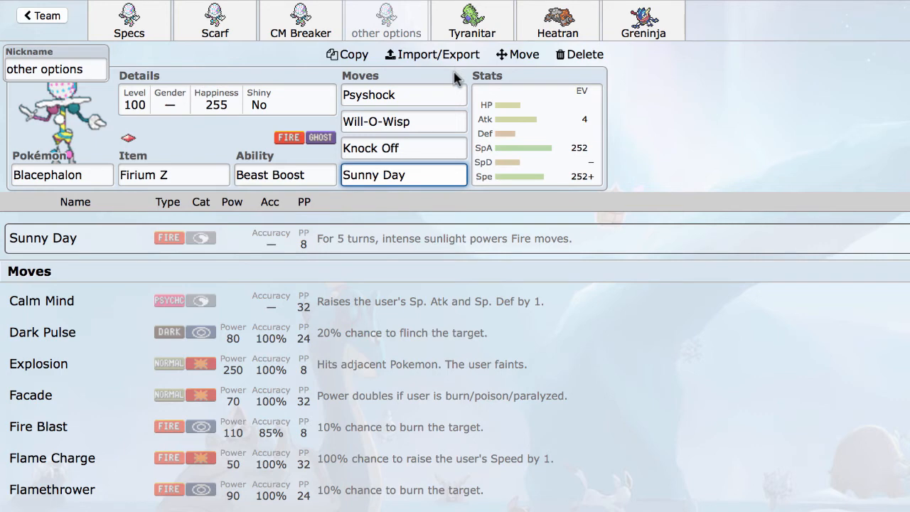
{"action": "left_click", "coordinate": [472, 17]}
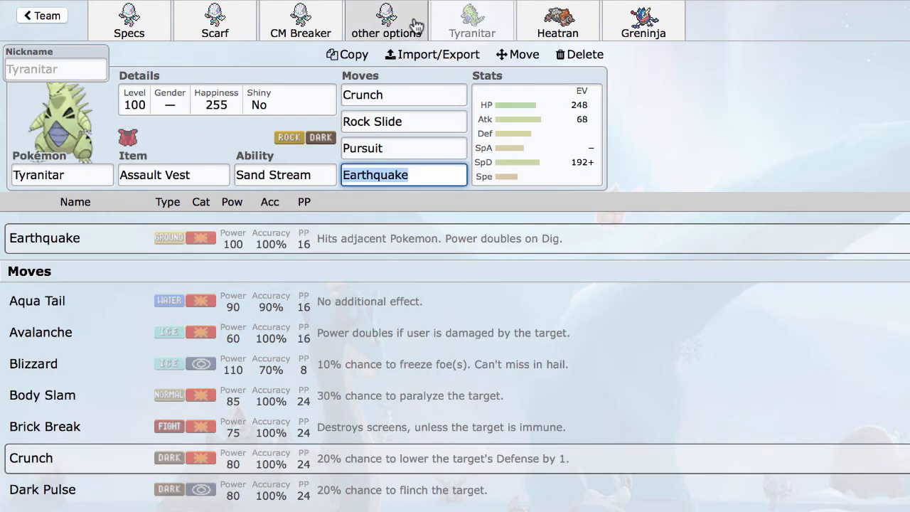
{"action": "left_click", "coordinate": [386, 20]}
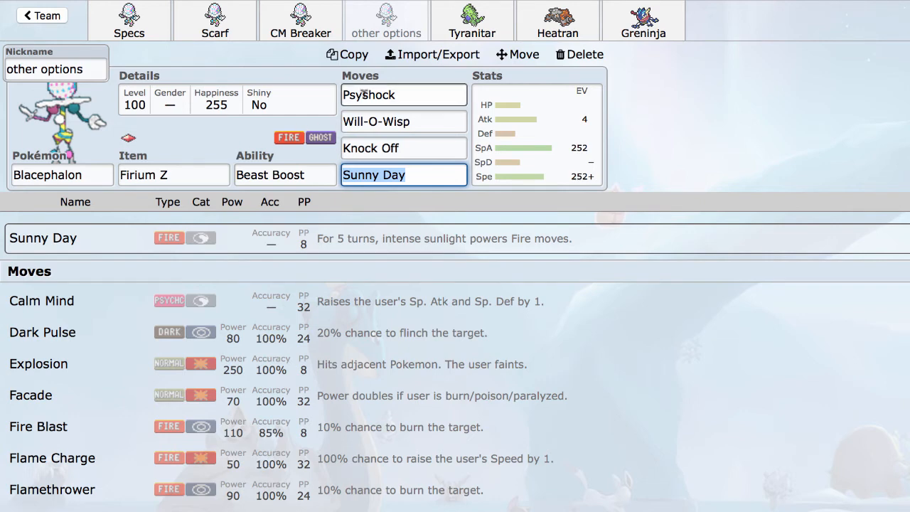
Replace Will-O-Wisp with Mind Blown as the second move and view its details
{"action": "type", "text": "mind"}
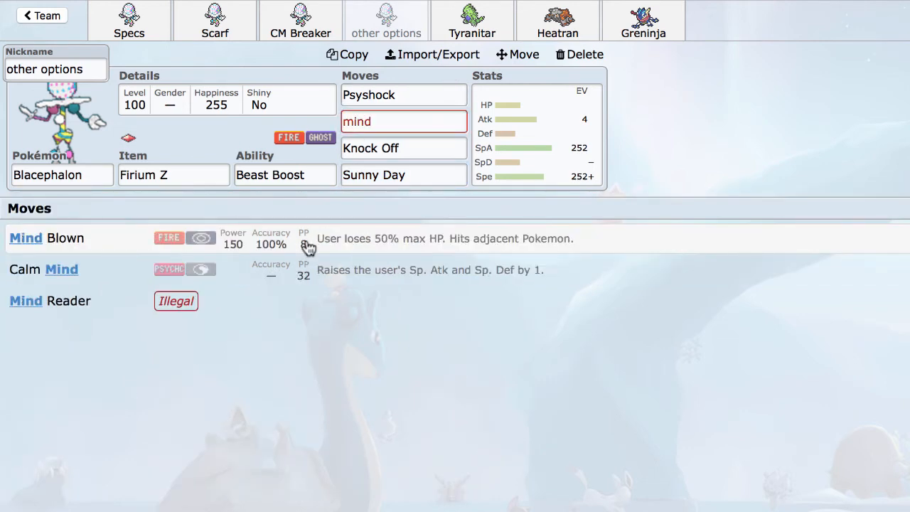
{"action": "left_click", "coordinate": [172, 175]}
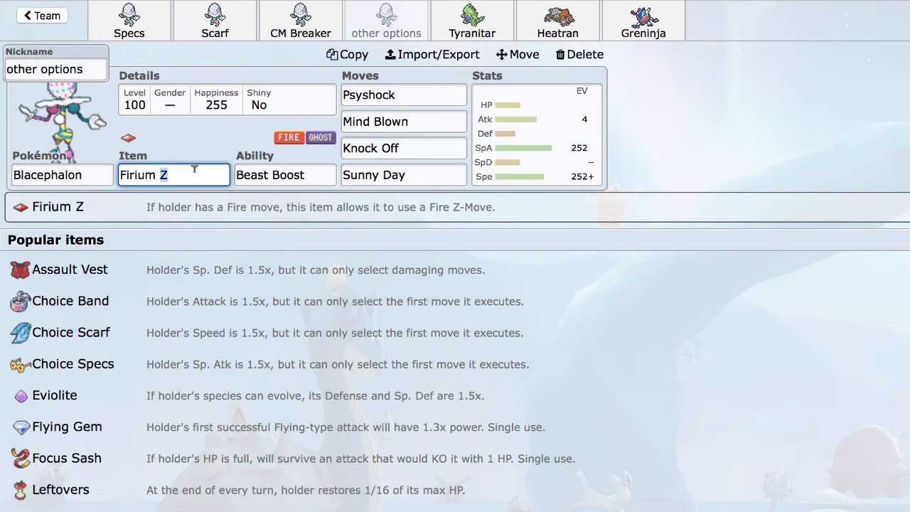
{"action": "mouse_move", "coordinate": [241, 146]}
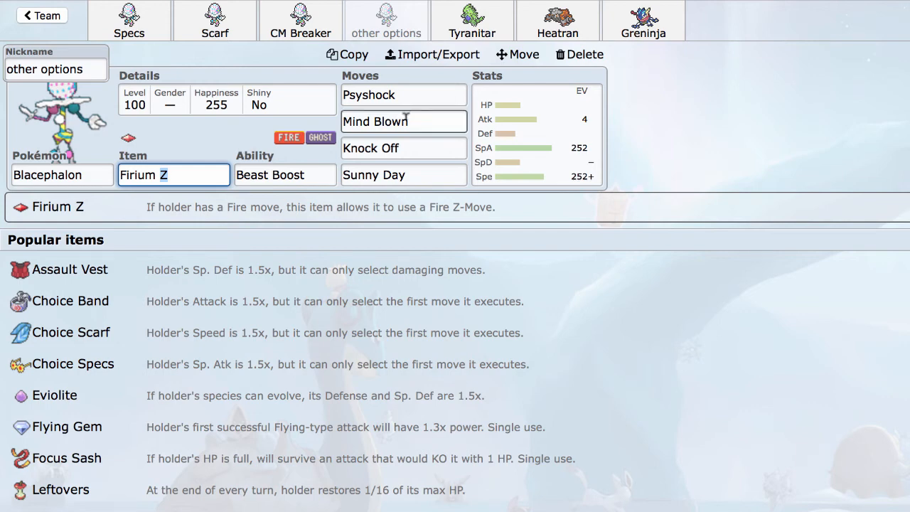
{"action": "left_click", "coordinate": [403, 121]}
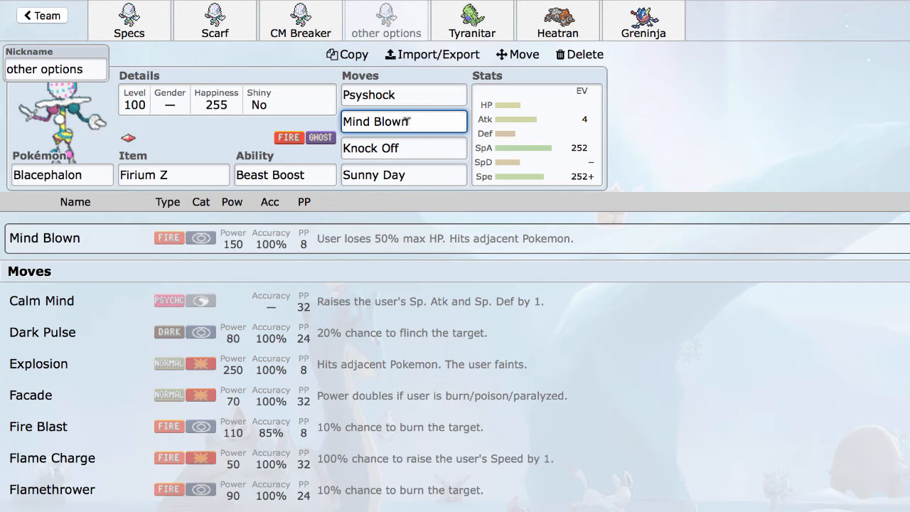
{"action": "mouse_move", "coordinate": [419, 250]}
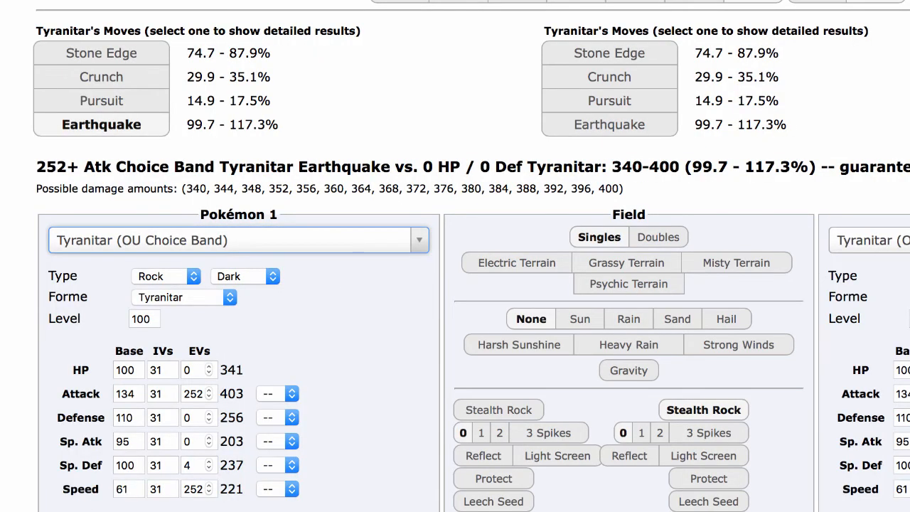
Load Blacephalon against Choice Band Tyranitar and show Inferno Overdrive's 80–94.1% in sun
{"action": "type", "text": "blacephalon"}
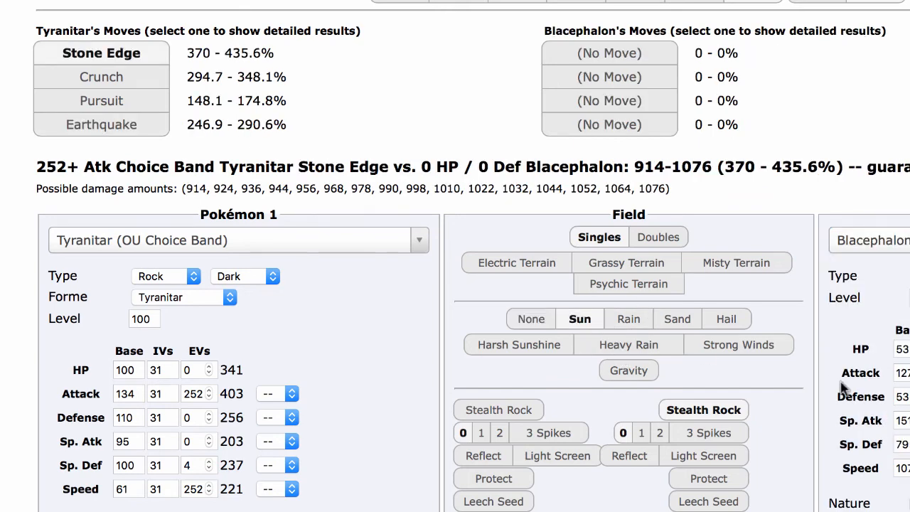
{"action": "scroll", "scroll_direction": "down", "scroll_amount": 3}
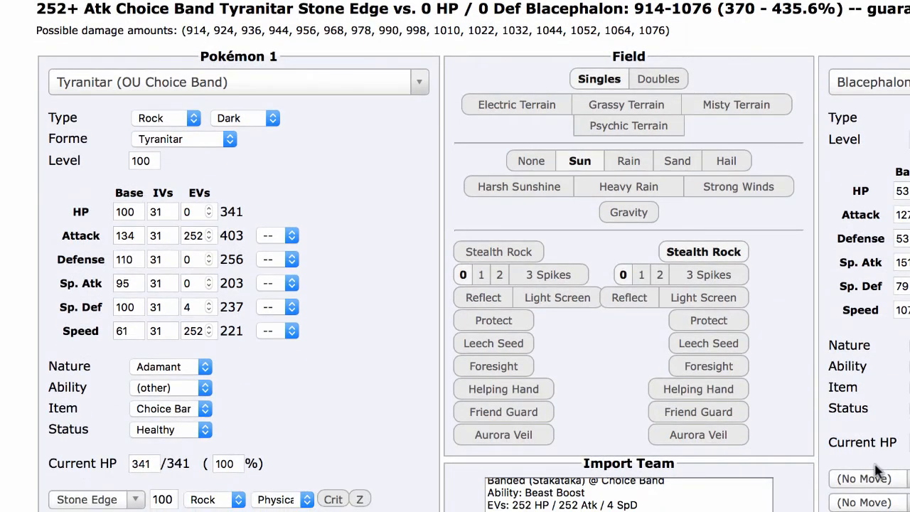
{"action": "left_click", "coordinate": [866, 478]}
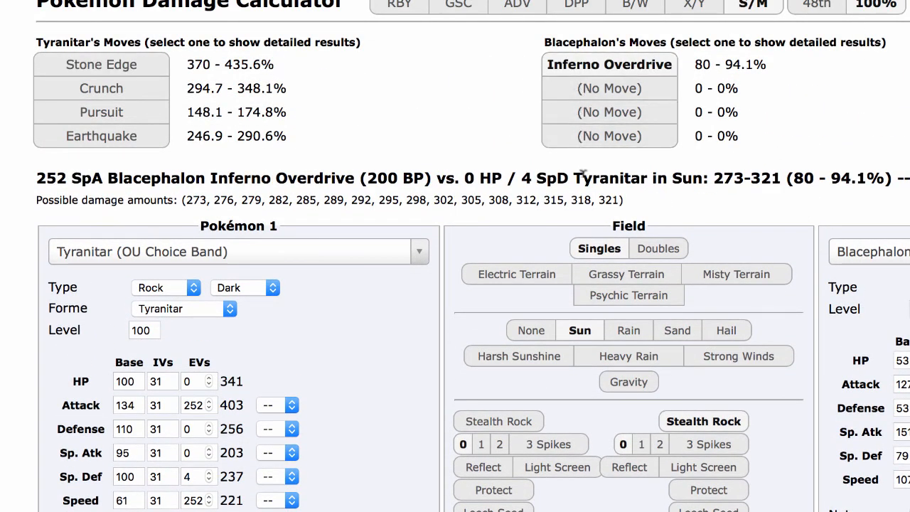
{"action": "left_click", "coordinate": [101, 64]}
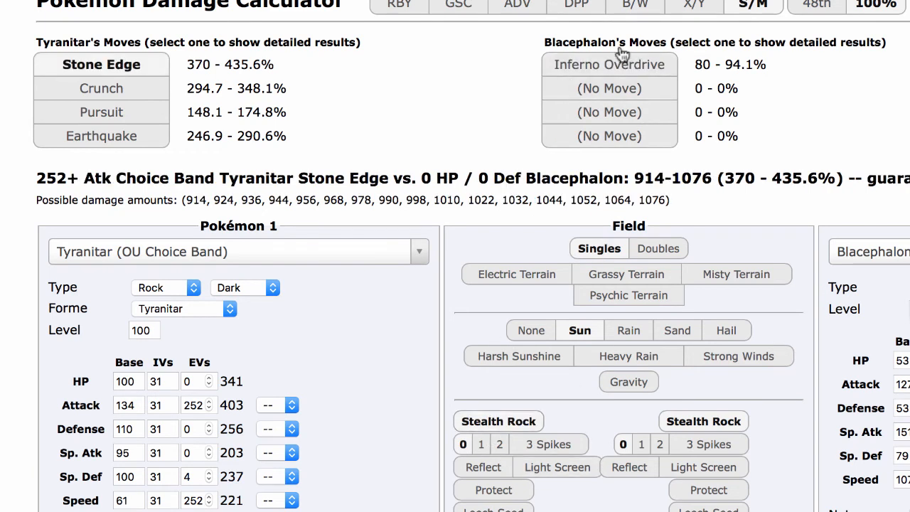
{"action": "left_click", "coordinate": [609, 64]}
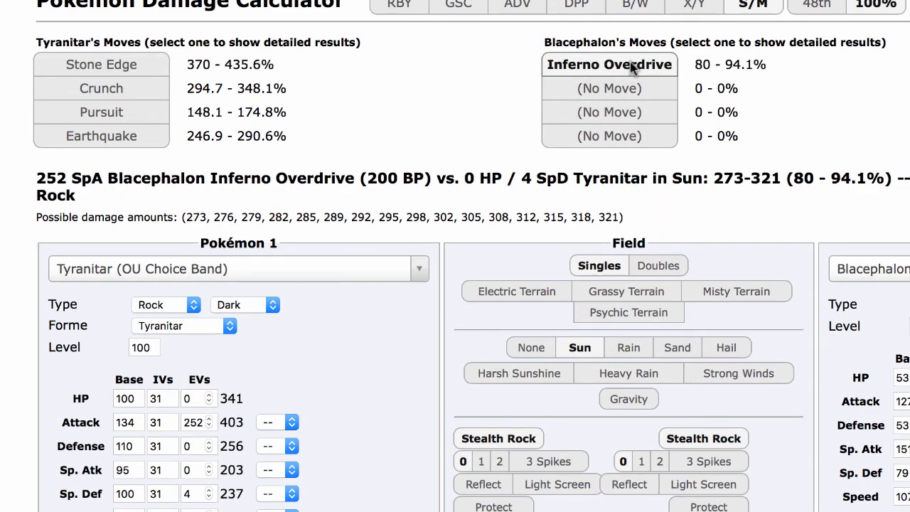
{"action": "mouse_move", "coordinate": [569, 171]}
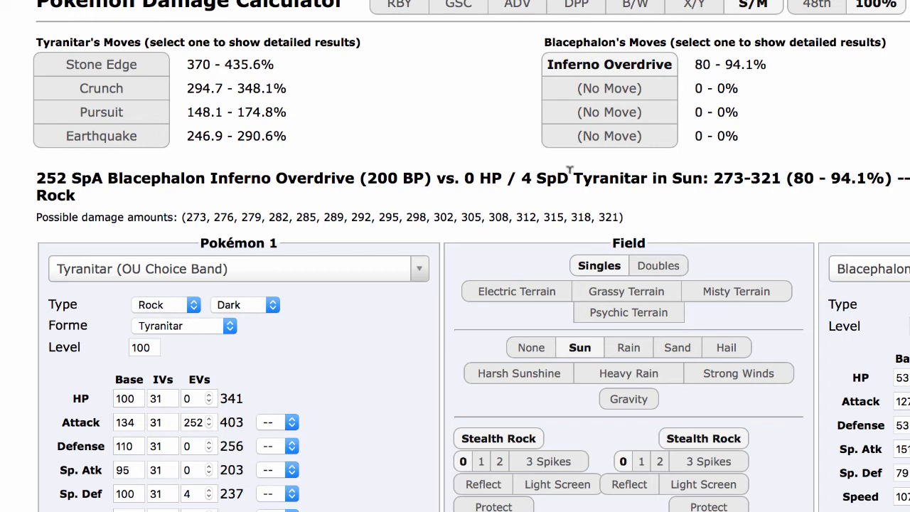
{"action": "mouse_move", "coordinate": [325, 18]}
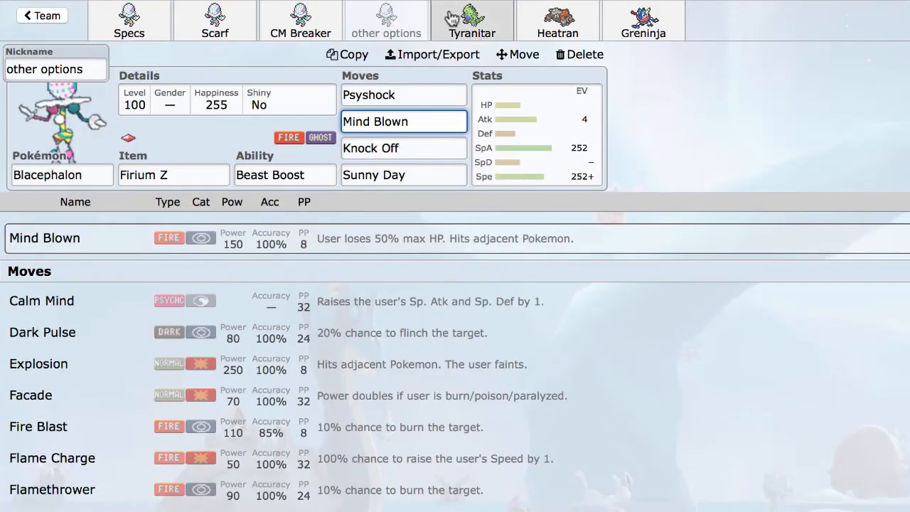
View the Assault Vest Tyranitar set with Crunch, Rock Slide, Pursuit and Earthquake
{"action": "left_click", "coordinate": [472, 20]}
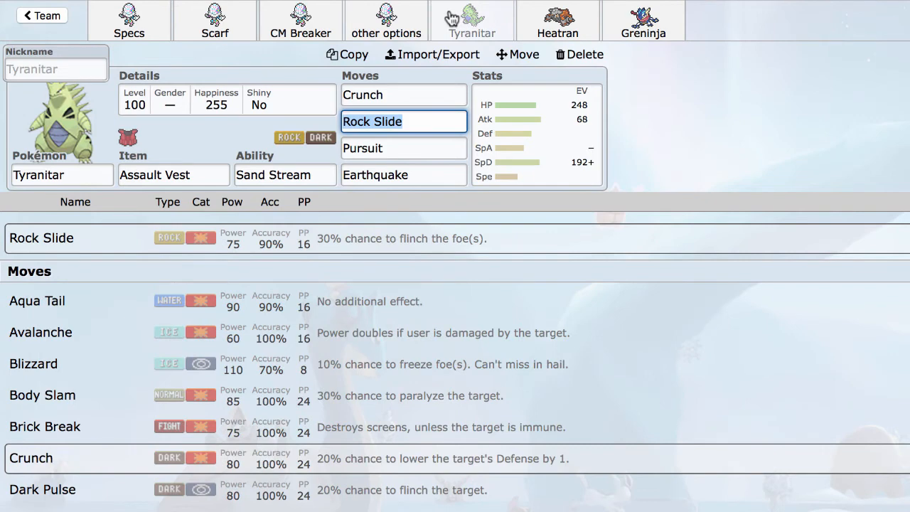
{"action": "mouse_move", "coordinate": [272, 69]}
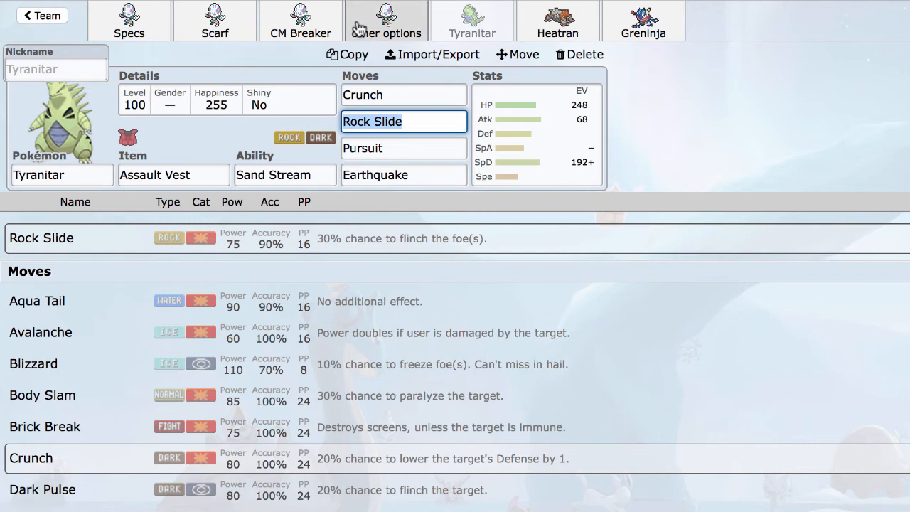
{"action": "mouse_move", "coordinate": [384, 46]}
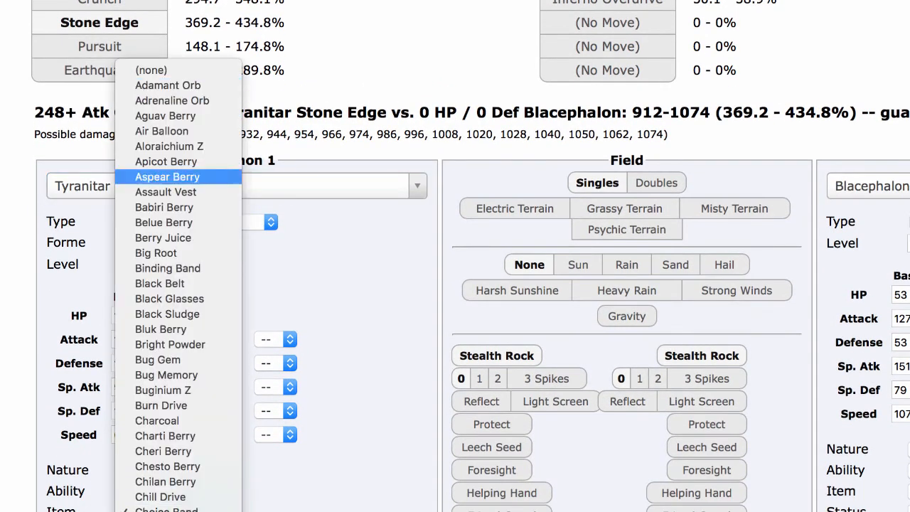
Give Tyranitar Assault Vest and a Careful nature in sand, then show HP Ground's damage
{"action": "left_click", "coordinate": [167, 176]}
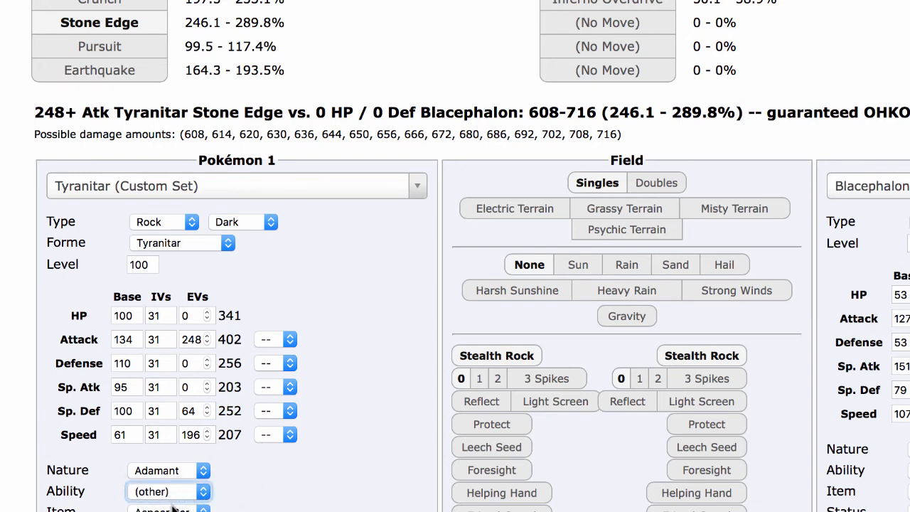
{"action": "left_click", "coordinate": [190, 410]}
{"action": "type", "text": "192"}
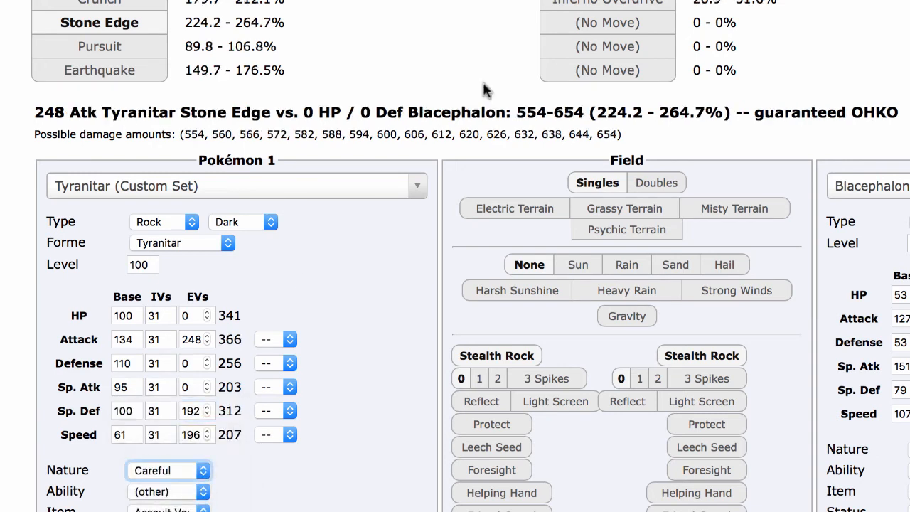
{"action": "scroll", "scroll_direction": "down", "scroll_amount": 3}
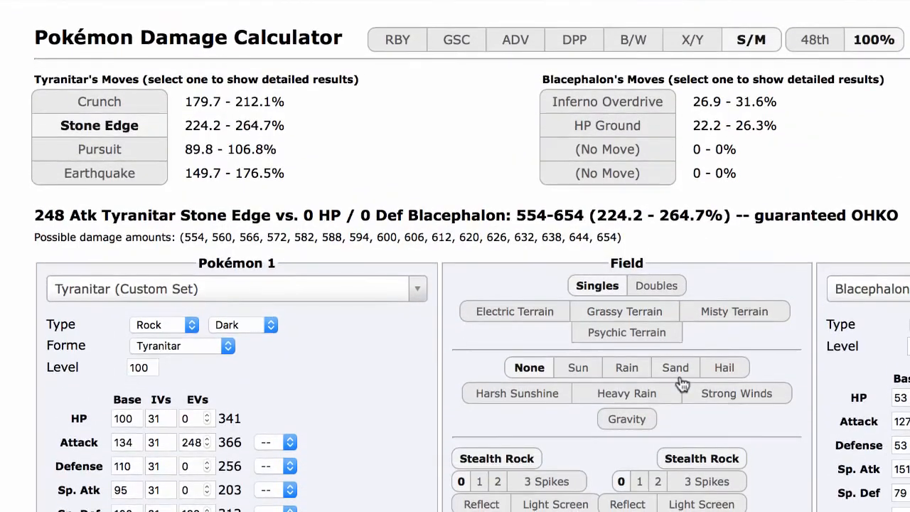
{"action": "left_click", "coordinate": [676, 368]}
{"action": "type", "text": "248"}
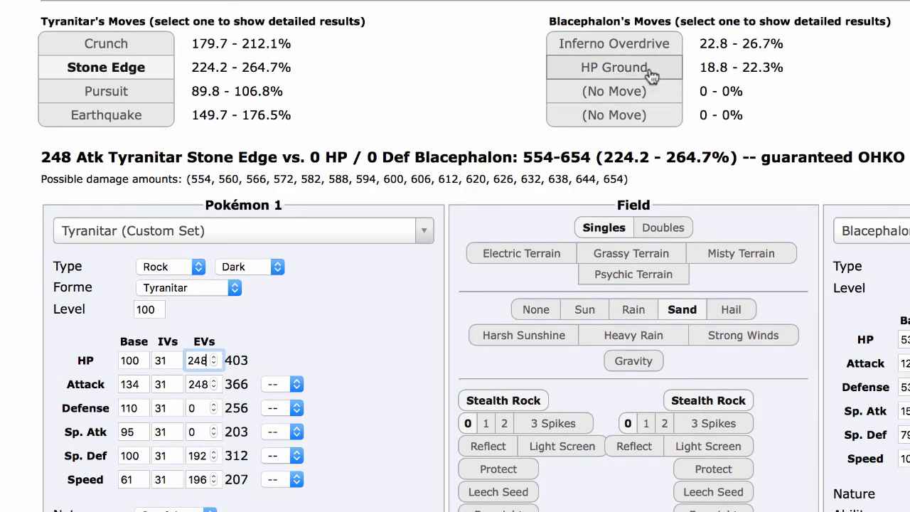
{"action": "left_click", "coordinate": [614, 67]}
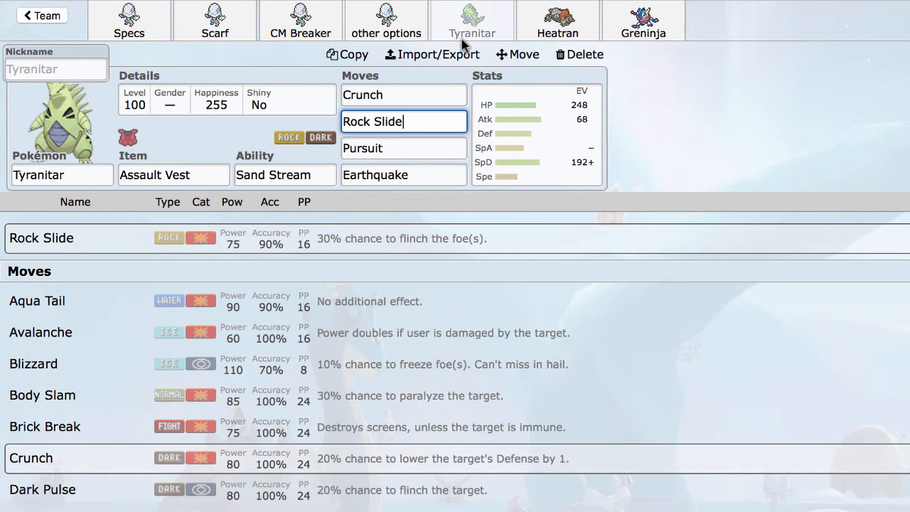
Look over the Heatran and Tyranitar sets, then bring up the Choice Specs Greninja set
{"action": "left_click", "coordinate": [557, 20]}
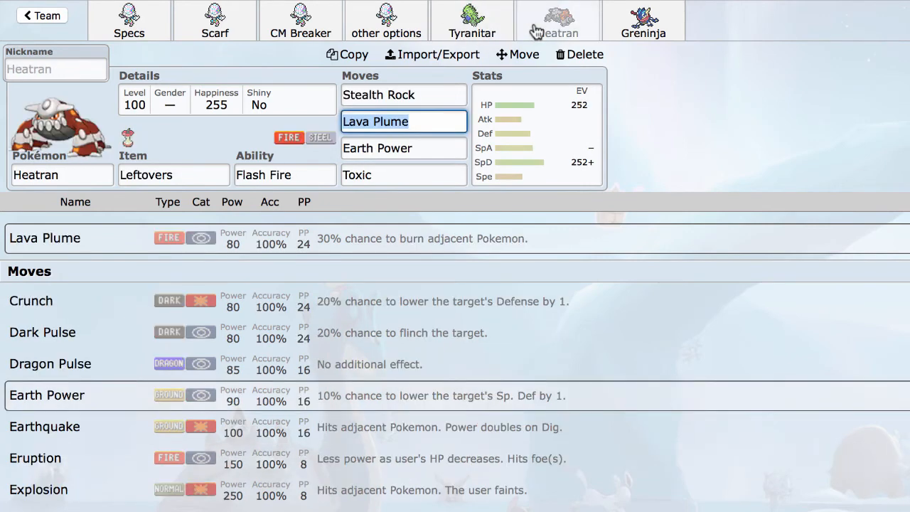
{"action": "mouse_move", "coordinate": [571, 182]}
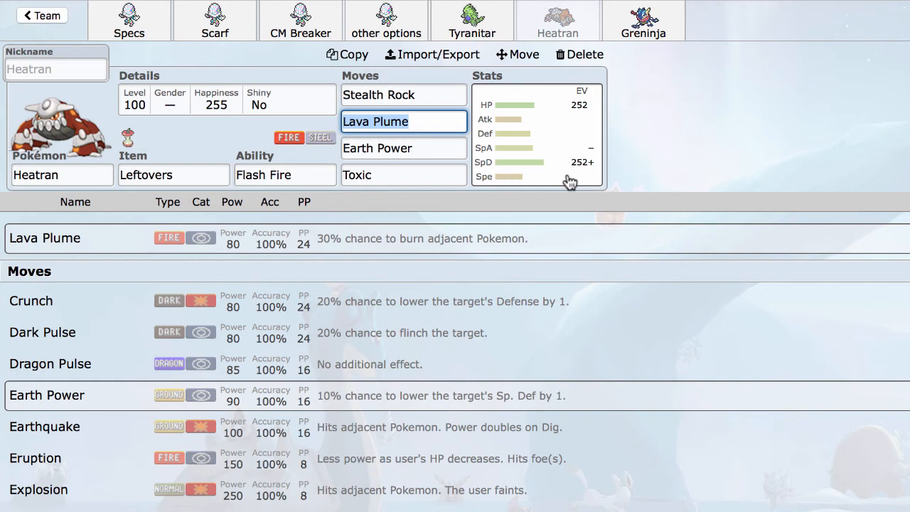
{"action": "left_click", "coordinate": [471, 20]}
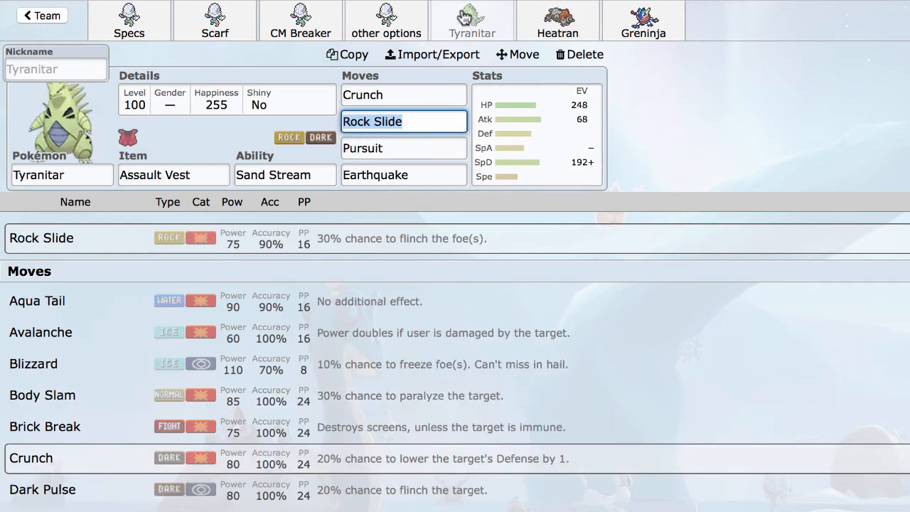
{"action": "left_click", "coordinate": [558, 20]}
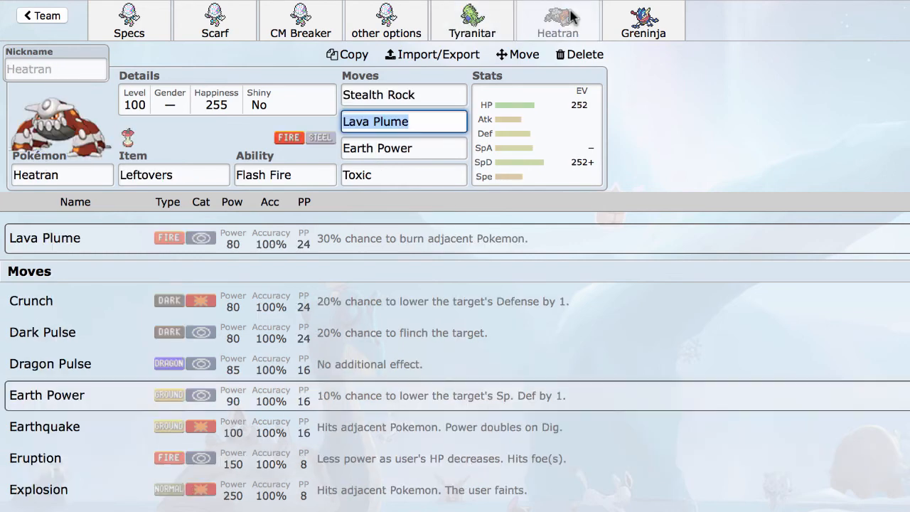
{"action": "mouse_move", "coordinate": [547, 190]}
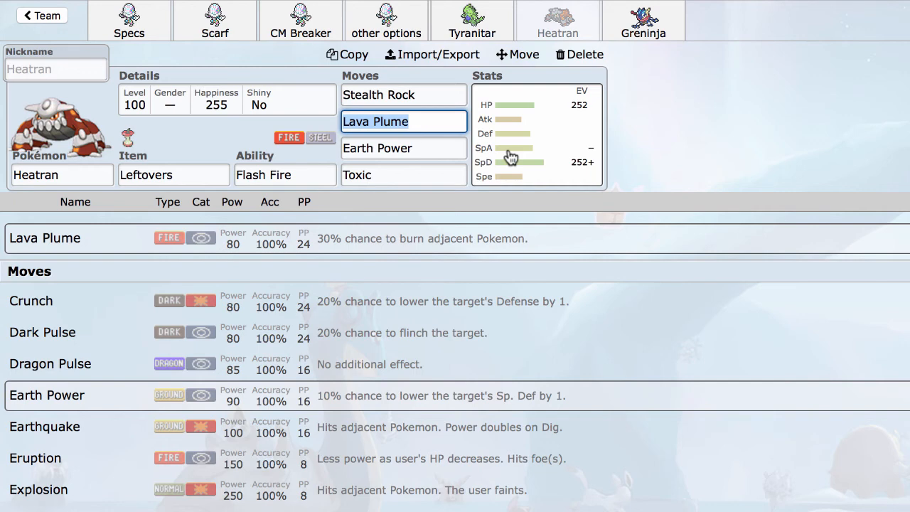
{"action": "left_click", "coordinate": [642, 20]}
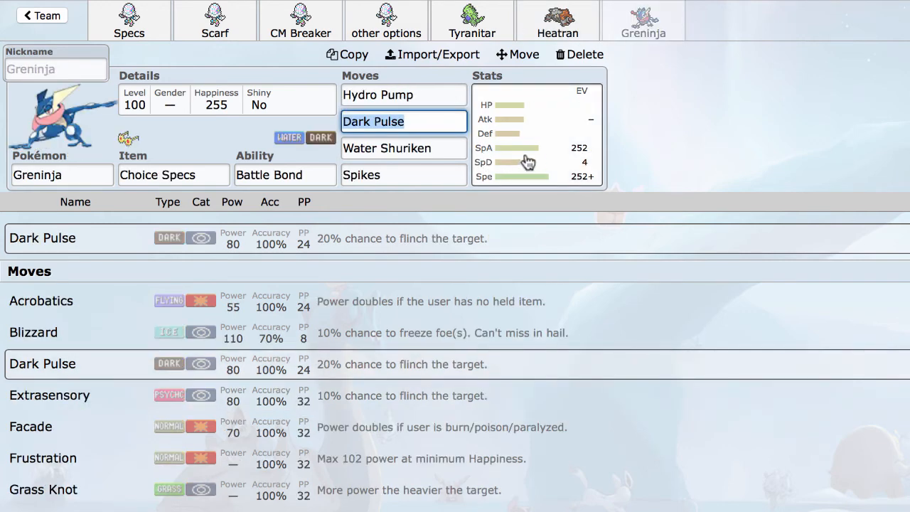
{"action": "mouse_move", "coordinate": [539, 155]}
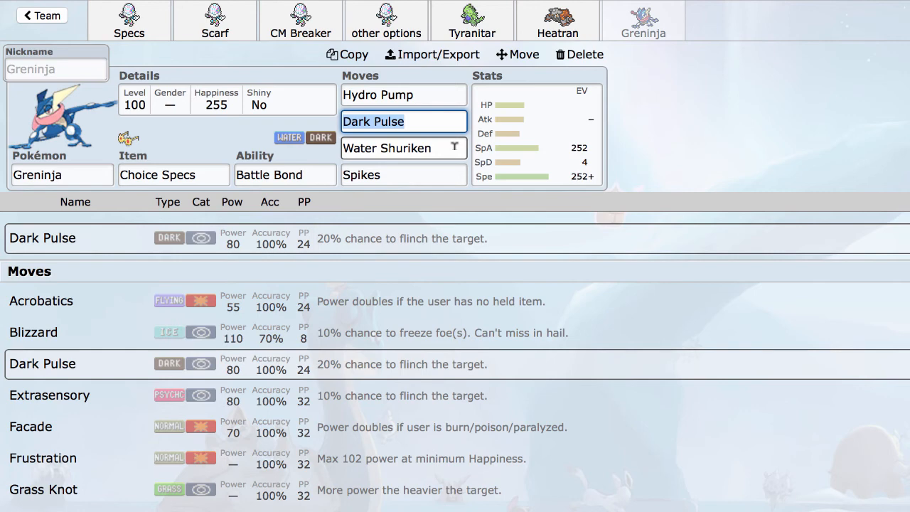
{"action": "mouse_move", "coordinate": [404, 94]}
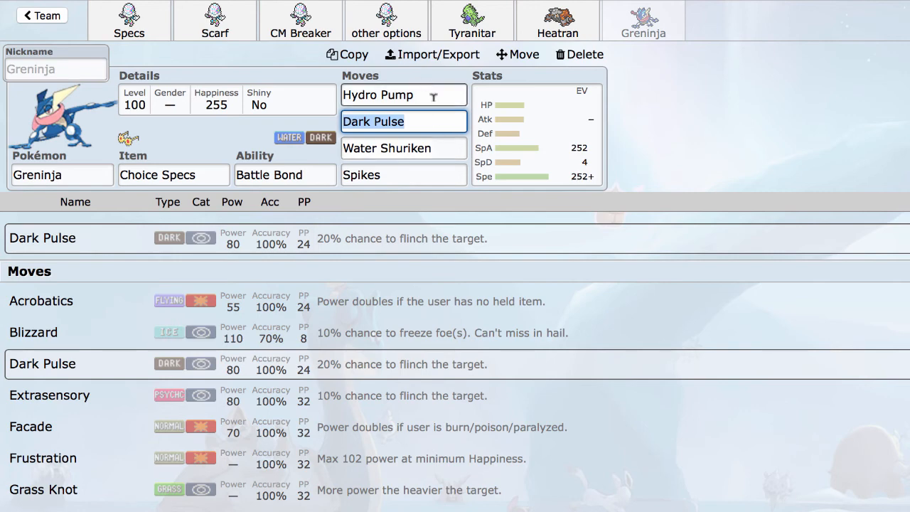
{"action": "mouse_move", "coordinate": [425, 167]}
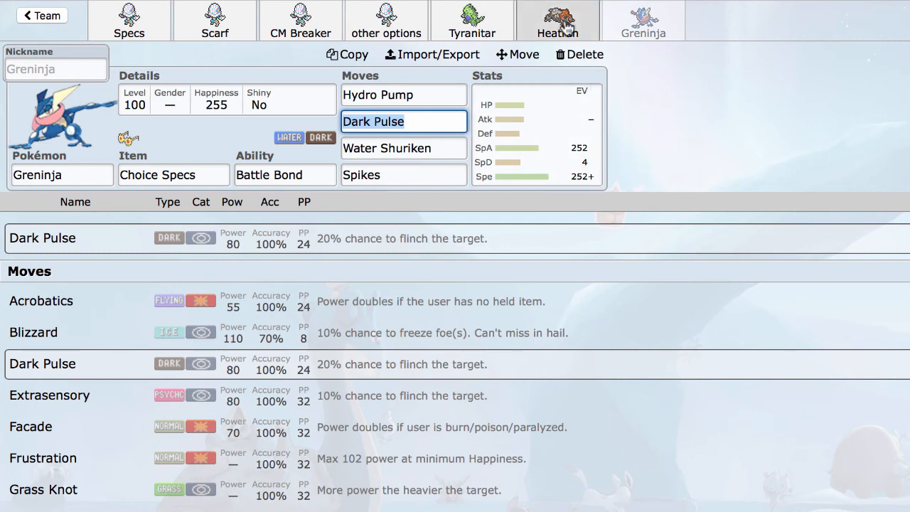
Check Heatran's Careful 252 HP/252 SpD/4 Spe spread, then bring up the CM Breaker Blacephalon
{"action": "left_click", "coordinate": [557, 21]}
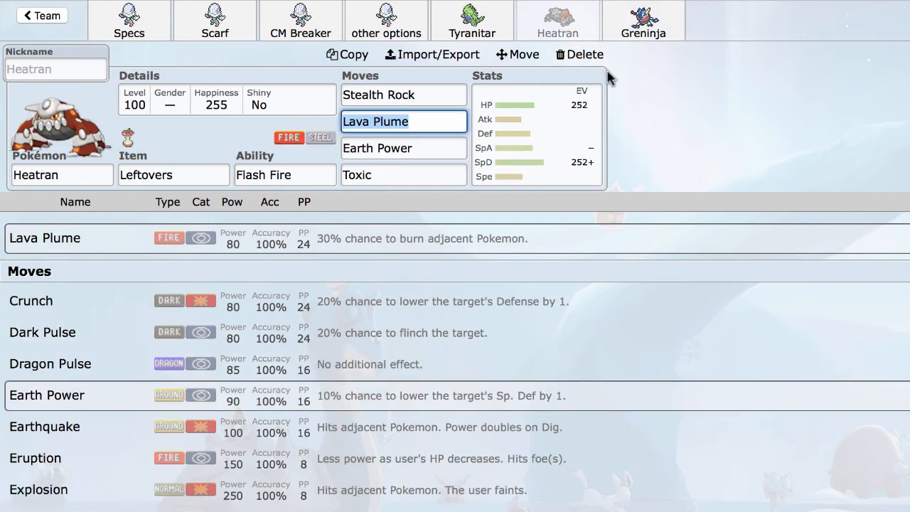
{"action": "mouse_move", "coordinate": [557, 146]}
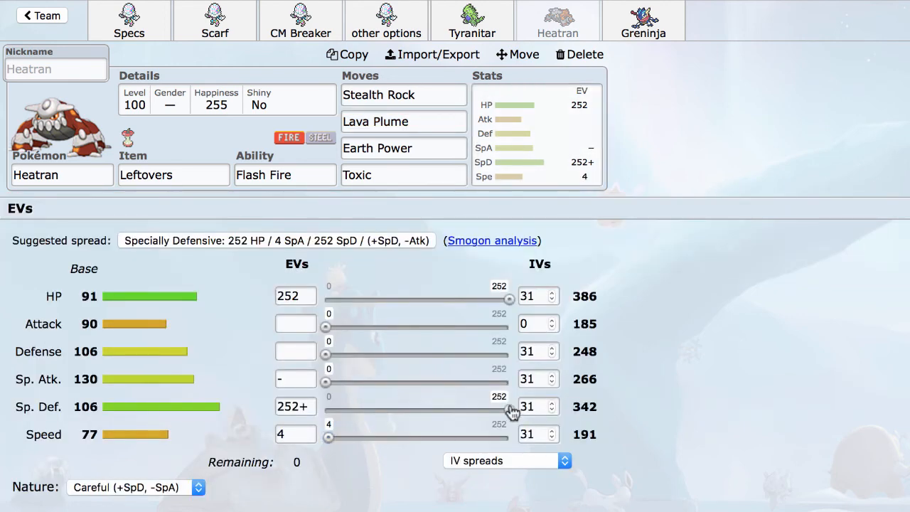
{"action": "left_click", "coordinate": [472, 20]}
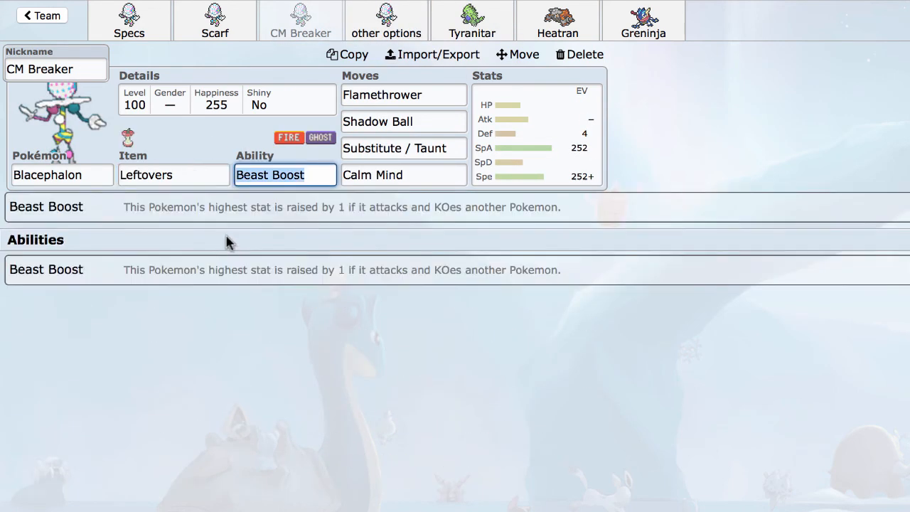
Change the CM Breaker Blacephalon's held item from Leftovers to Ghostium Z
{"action": "left_click", "coordinate": [173, 175]}
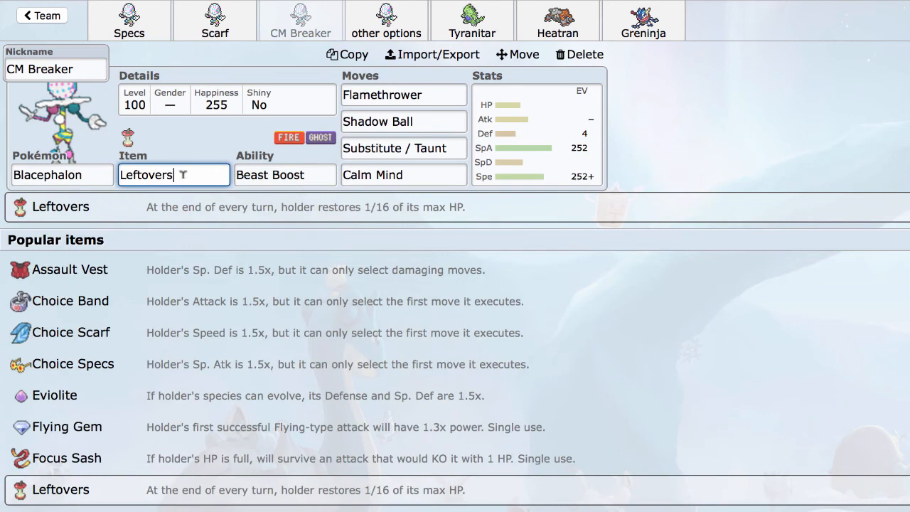
{"action": "type", "text": "ghos"}
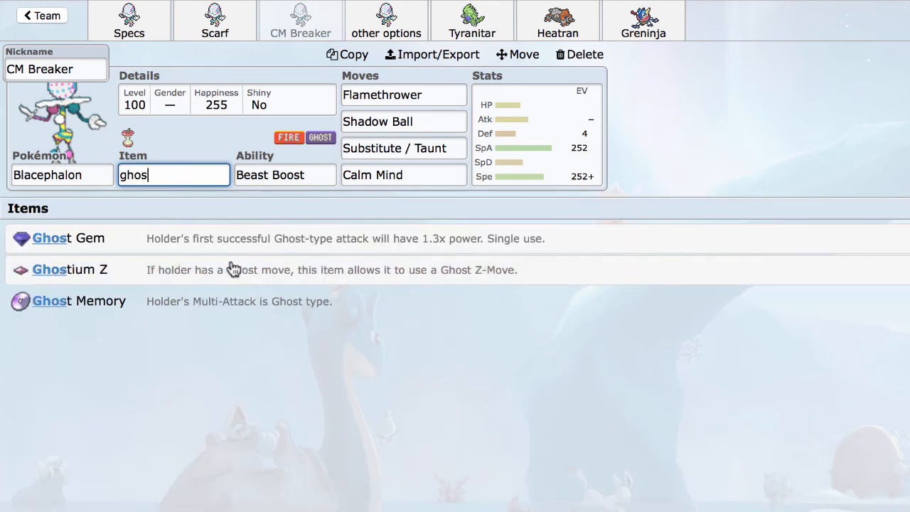
{"action": "left_click", "coordinate": [70, 269]}
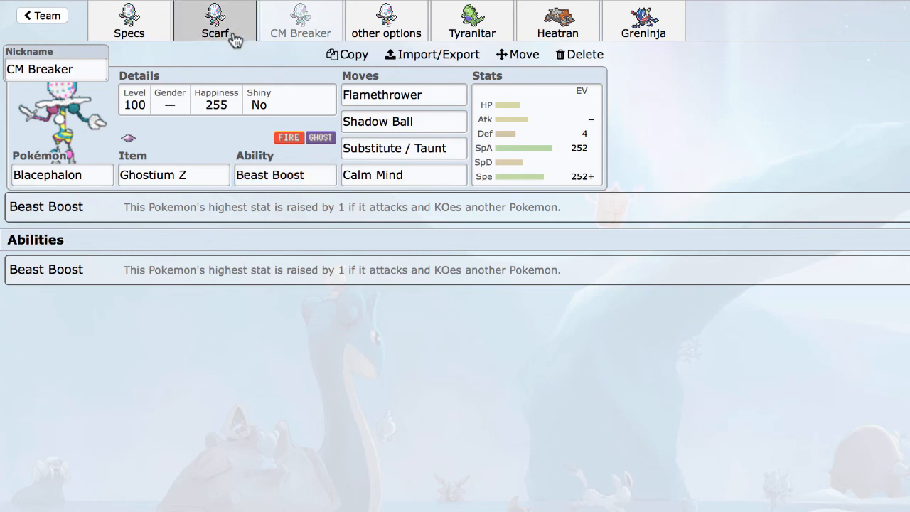
Cycle through the Scarf and CM Breaker sets to reach the other options set
{"action": "left_click", "coordinate": [129, 21]}
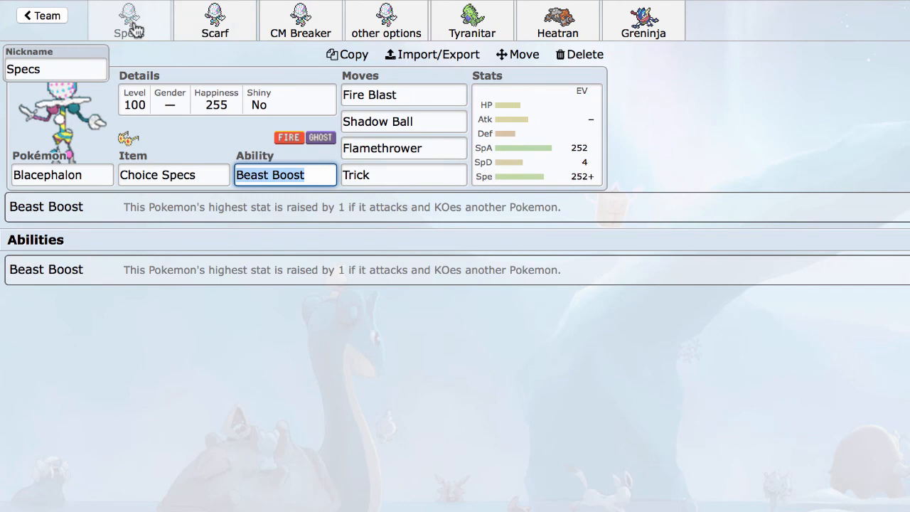
{"action": "left_click", "coordinate": [300, 20]}
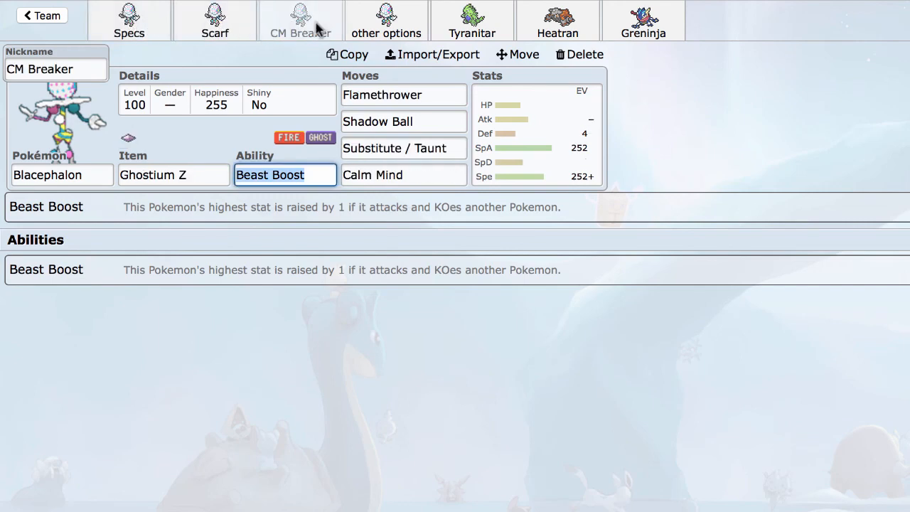
{"action": "left_click", "coordinate": [386, 19]}
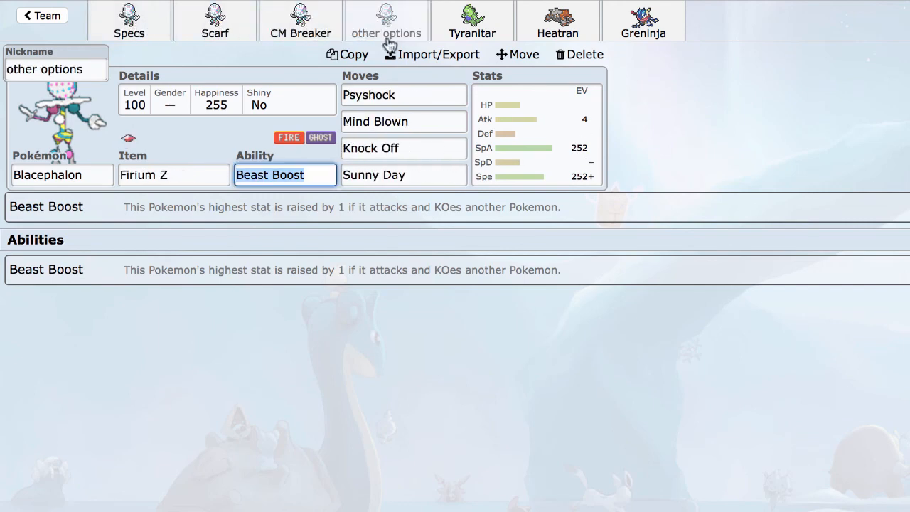
Swap Mind Blown for Will-O-Wisp, then return to the Choice Specs Blacephalon via Scarf
{"action": "left_click", "coordinate": [404, 174]}
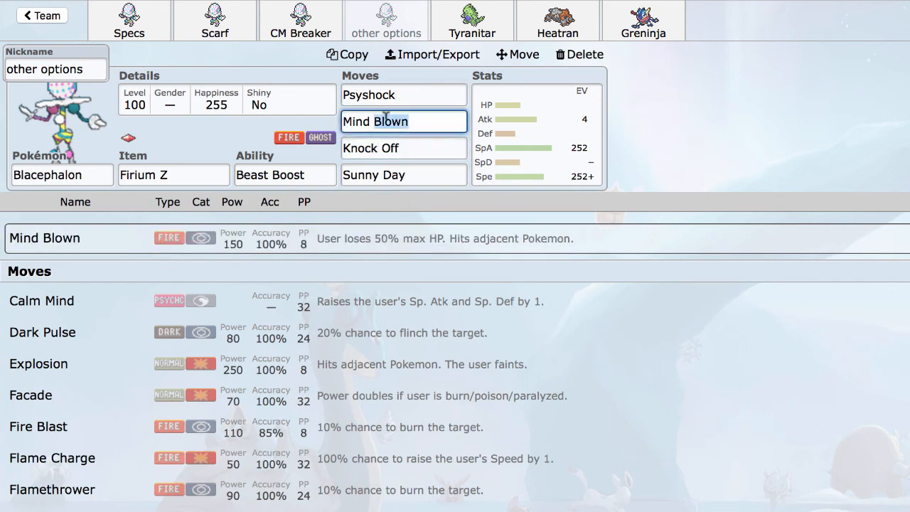
{"action": "type", "text": "wi"}
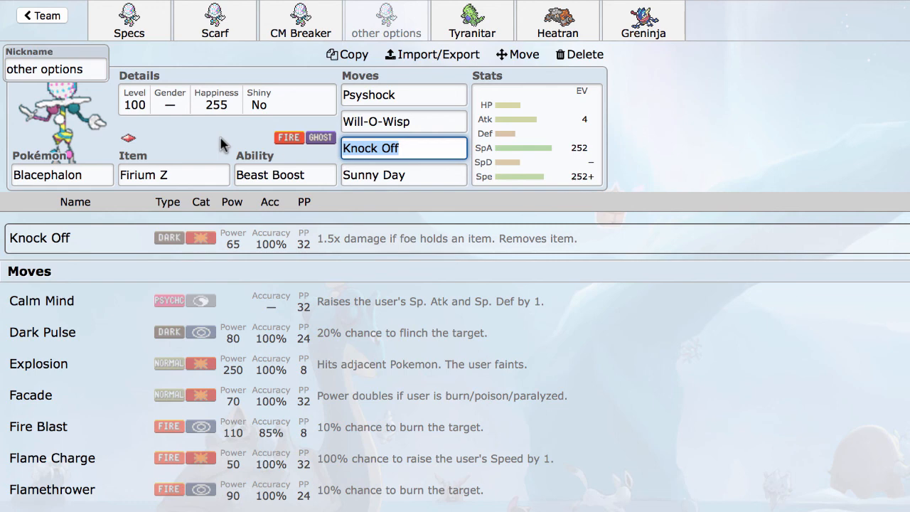
{"action": "mouse_move", "coordinate": [219, 458]}
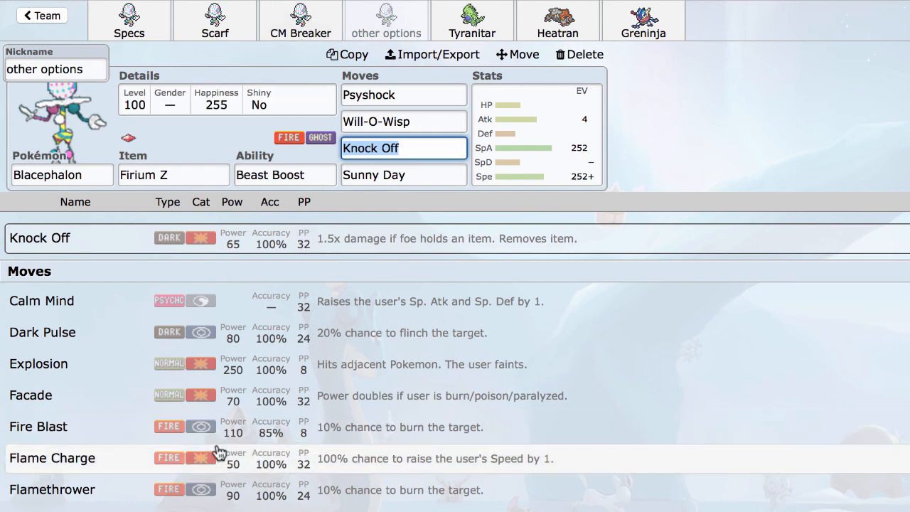
{"action": "scroll", "scroll_direction": "down", "scroll_amount": 3}
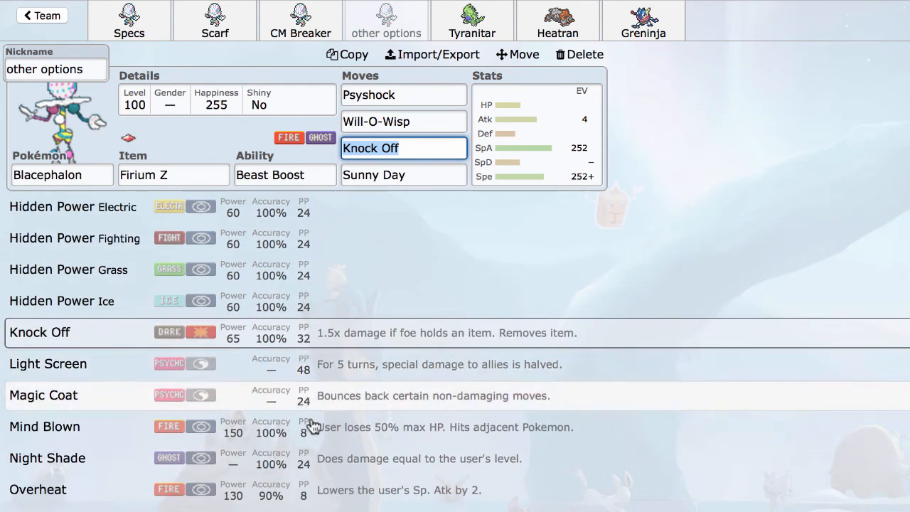
{"action": "scroll", "scroll_direction": "down", "scroll_amount": 3}
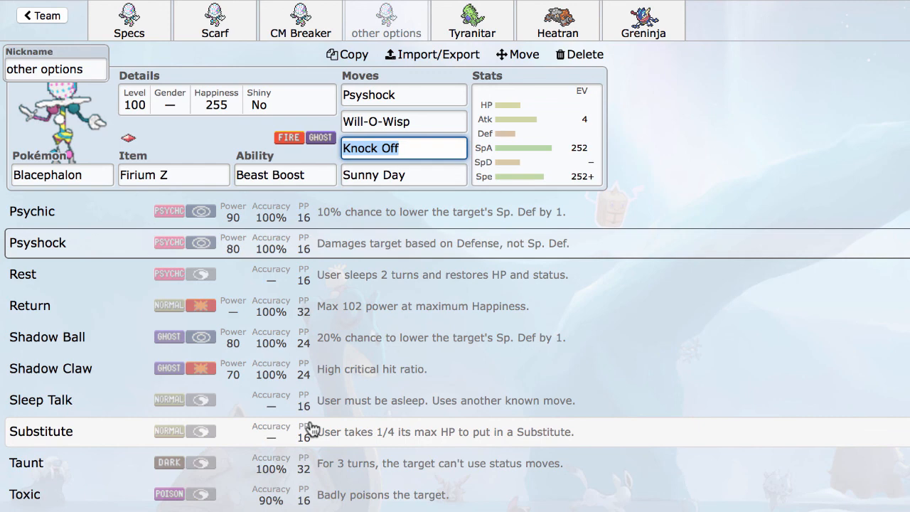
{"action": "scroll", "scroll_direction": "down", "scroll_amount": 3}
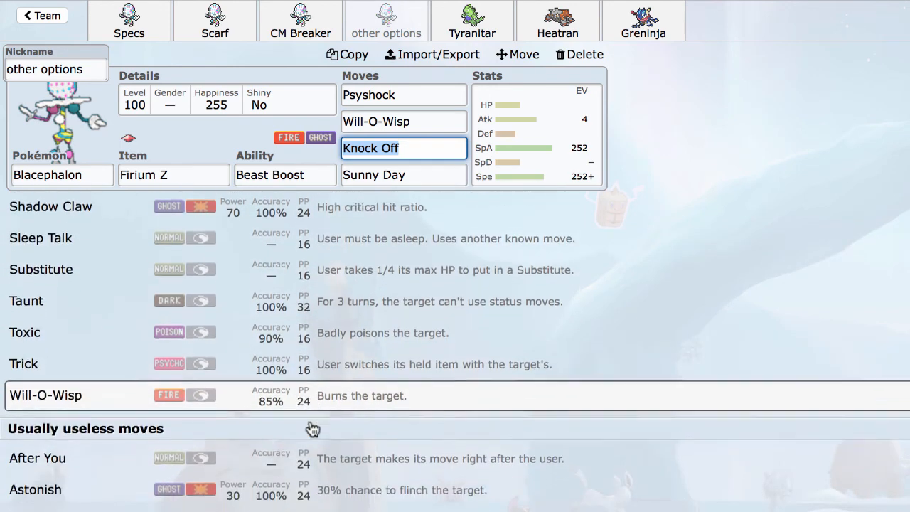
{"action": "scroll", "scroll_direction": "down", "scroll_amount": 3}
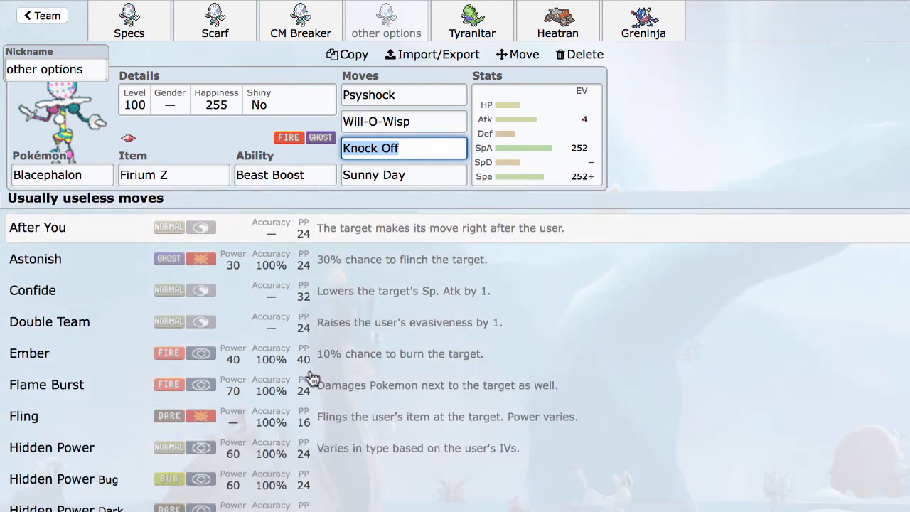
{"action": "scroll", "scroll_direction": "down", "scroll_amount": 3}
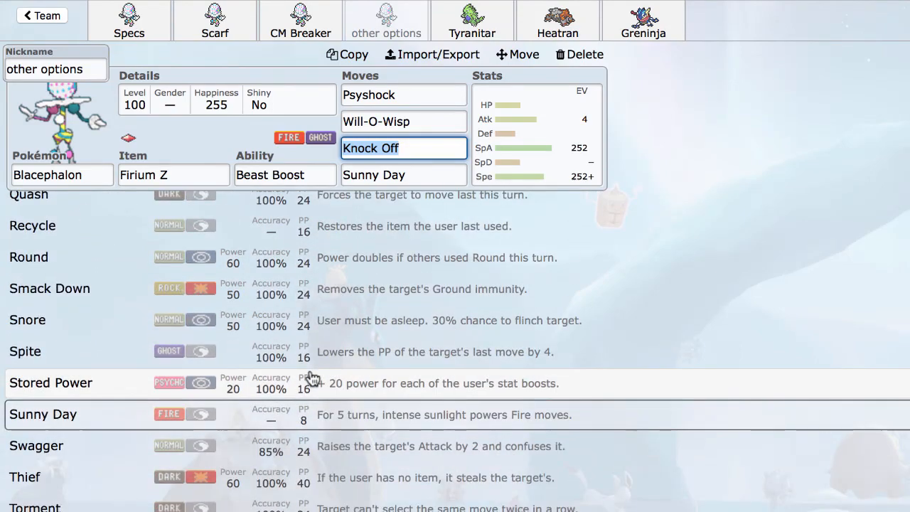
{"action": "left_click", "coordinate": [403, 148]}
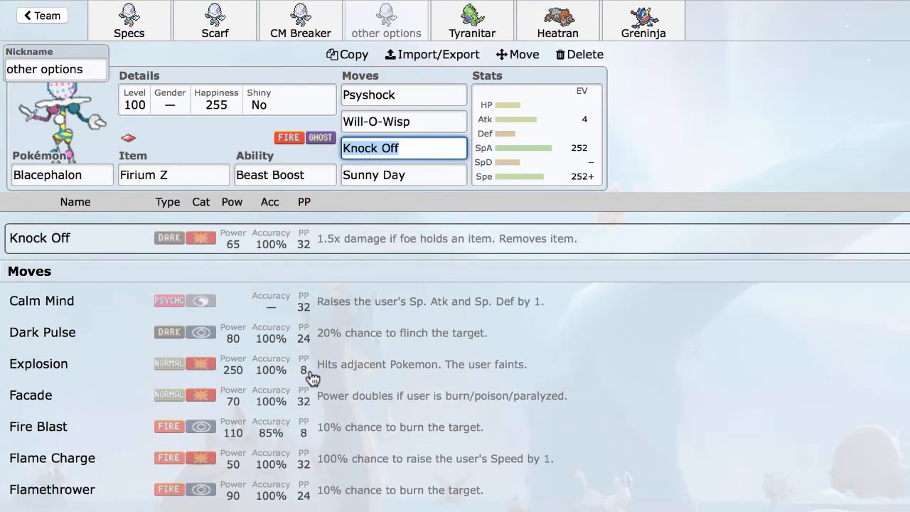
{"action": "left_click", "coordinate": [128, 20]}
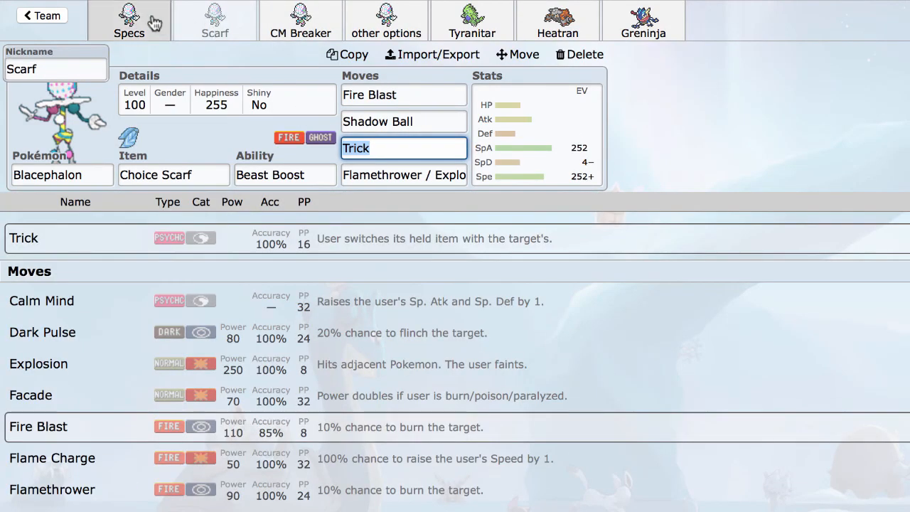
{"action": "left_click", "coordinate": [128, 20]}
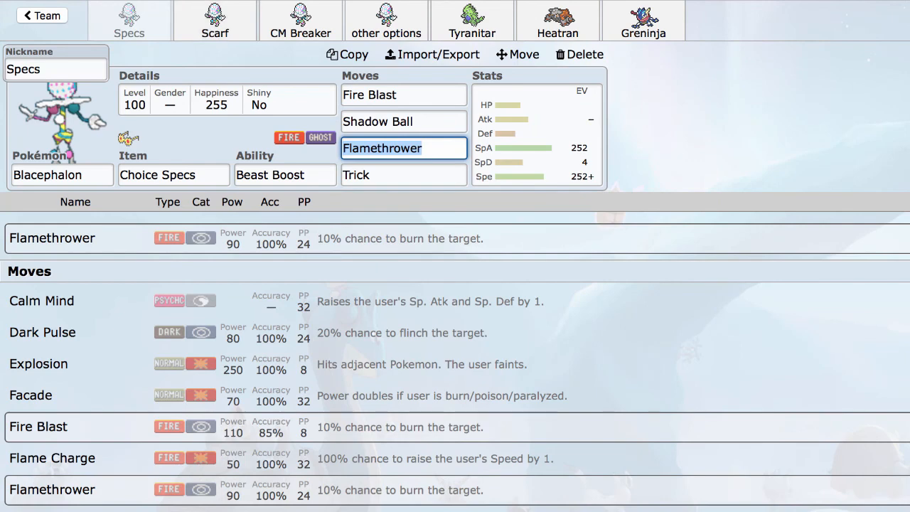